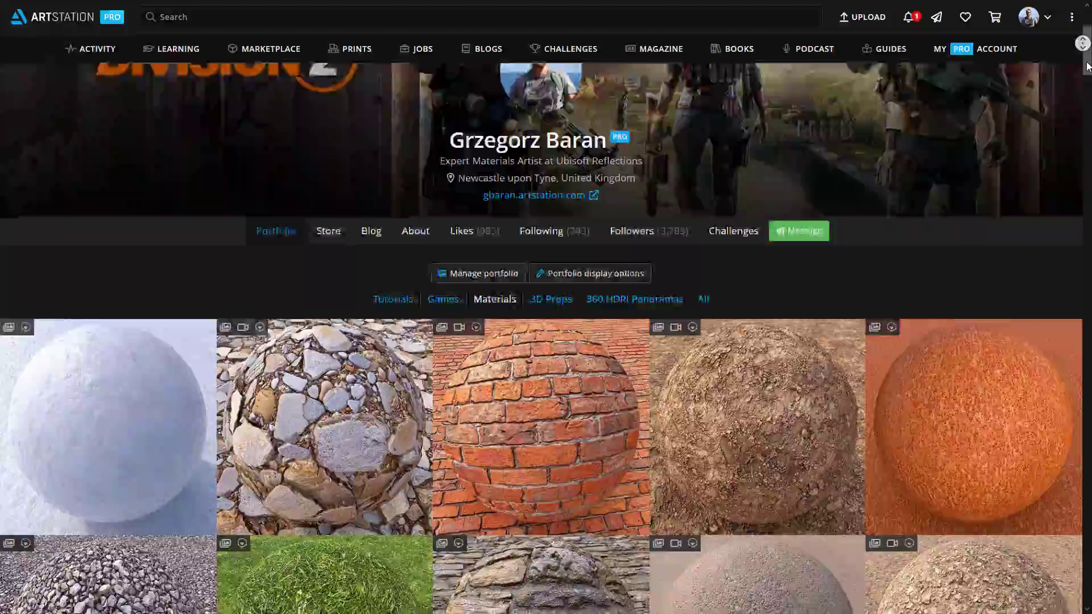
Add AO, height, normal and texture-transfer bakers at 4096 PNG and start the render.
scroll("down", 3)
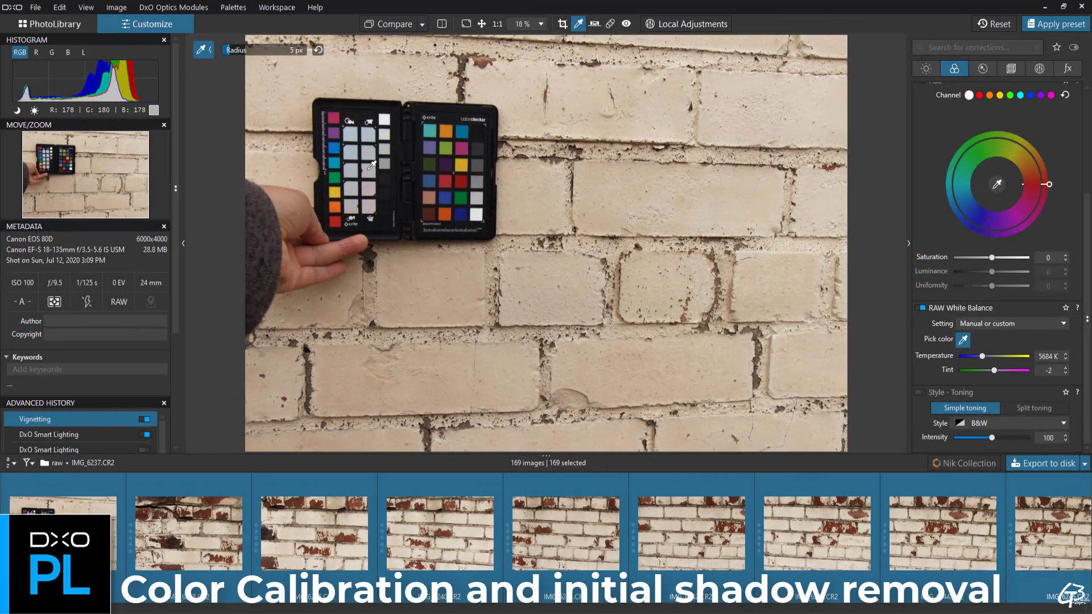
left_click(372, 165)
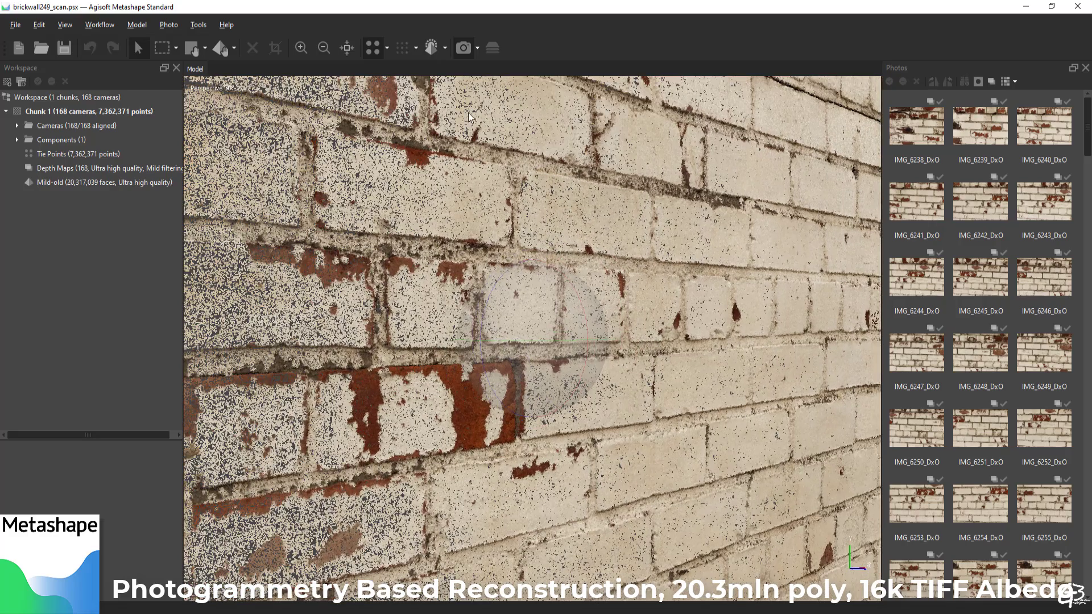
mouse_move(551, 315)
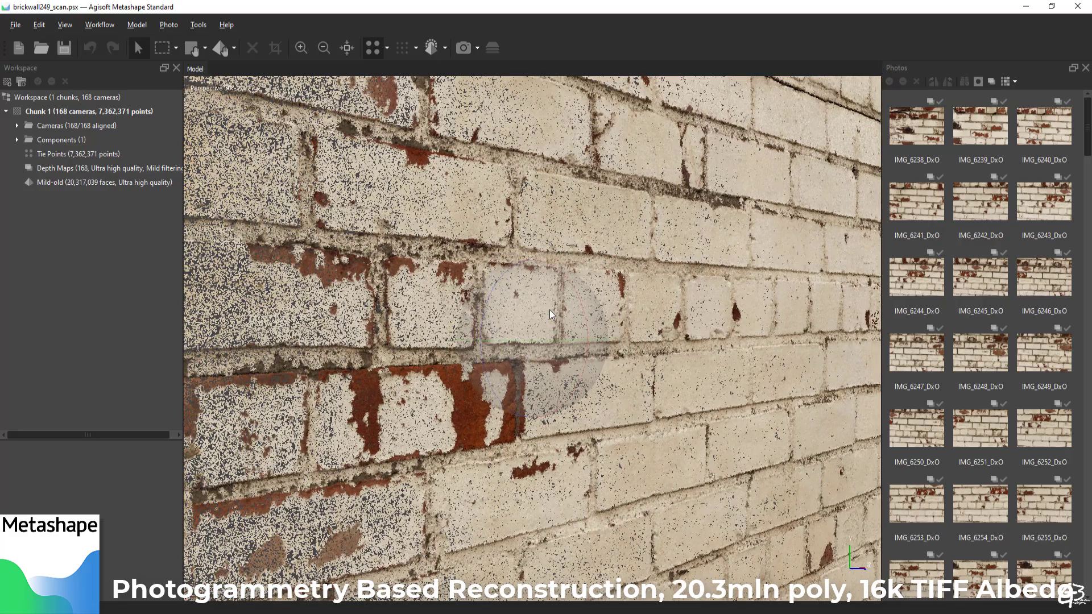
left_click(431, 47)
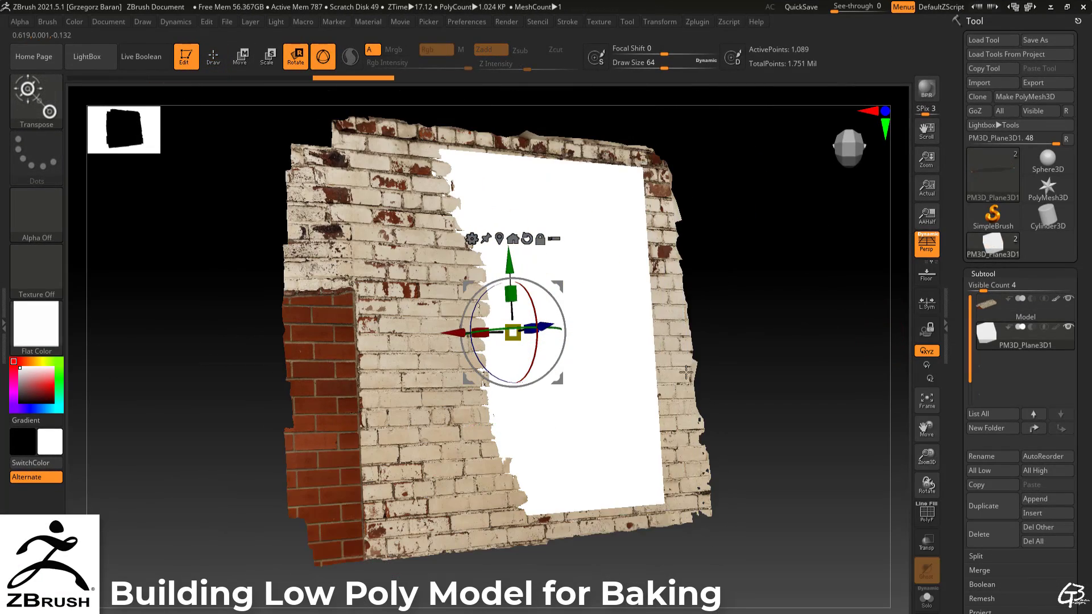
left_click_drag(512, 331, 508, 338)
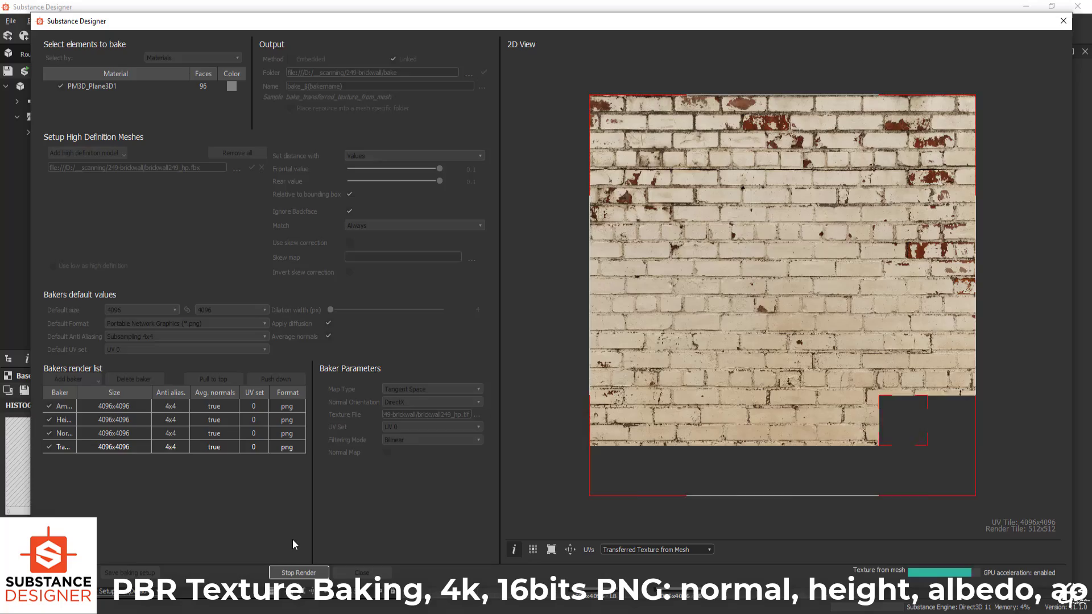
left_click(361, 573)
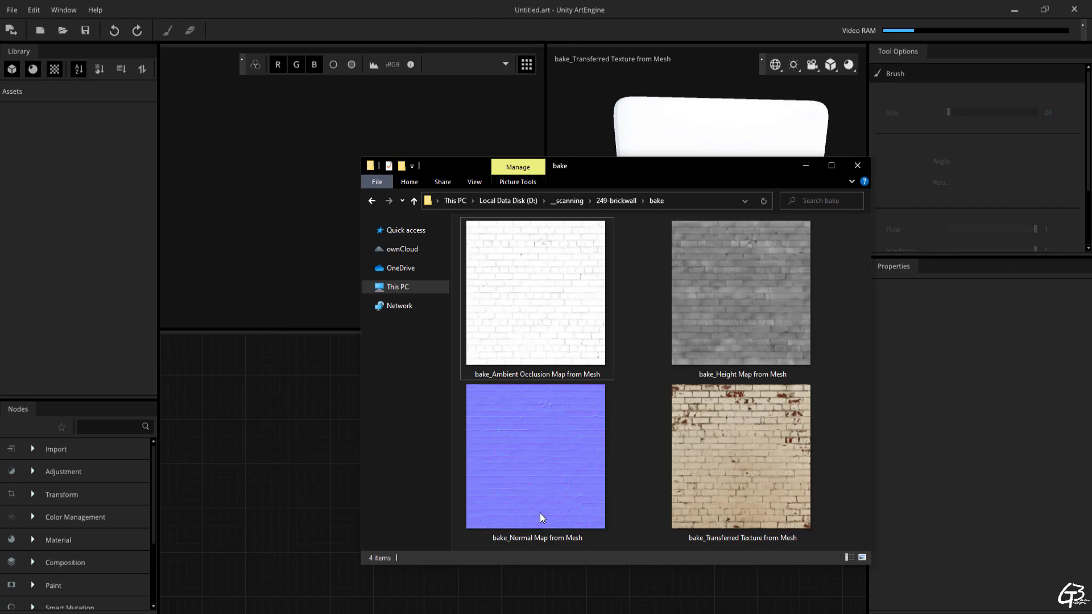
Select all the baked PNG maps in Explorer to import them.
key("ctrl+a")
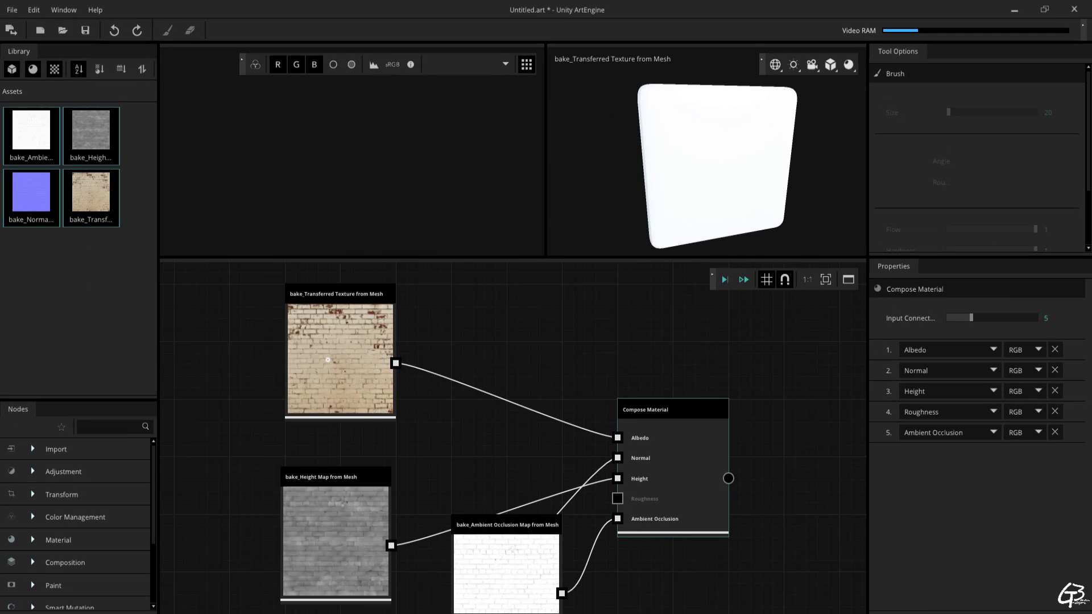
Add a Roughness / Gloss Generation node, then preview the material in 3D with another environment.
type("roughn")
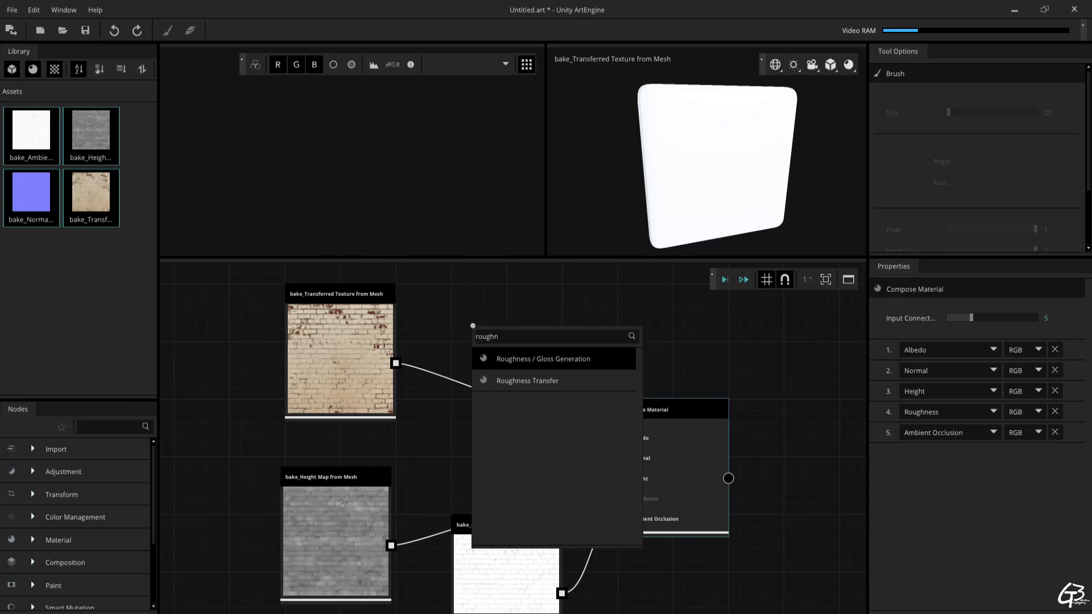
left_click(544, 358)
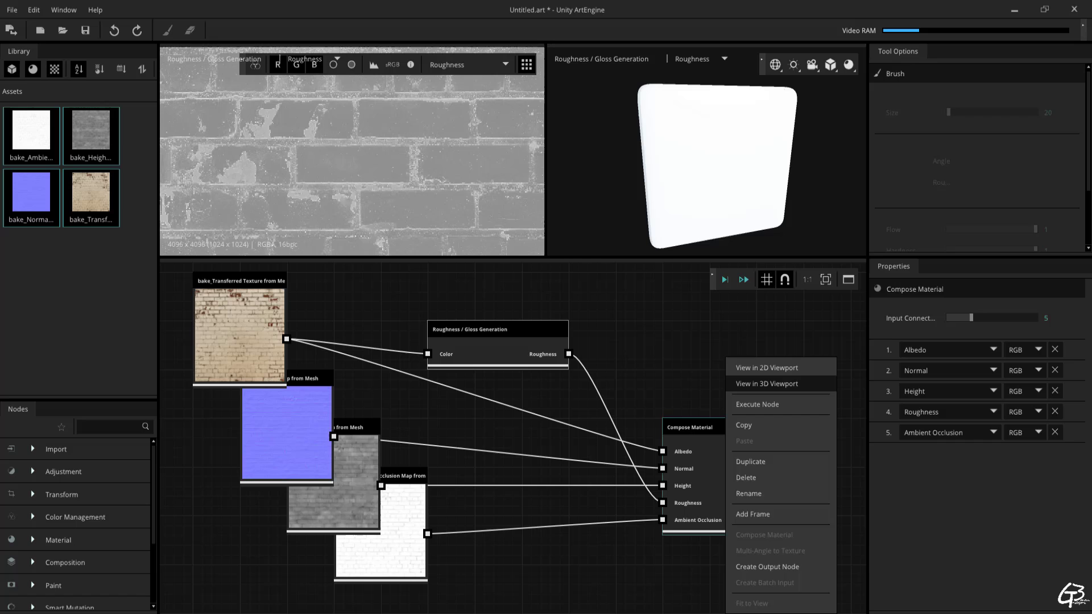
left_click(773, 64)
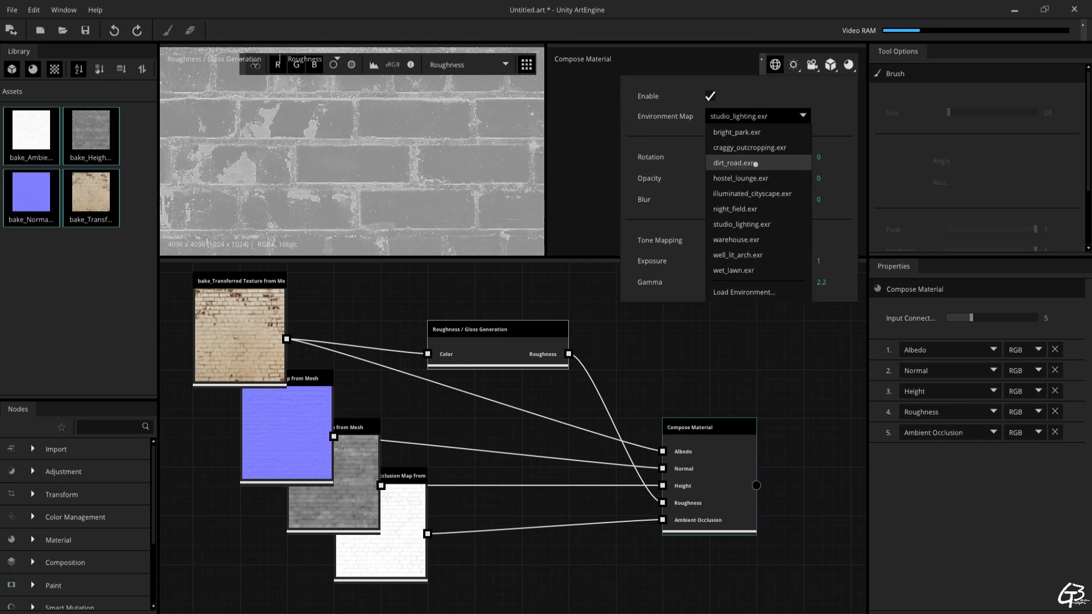
left_click(734, 162)
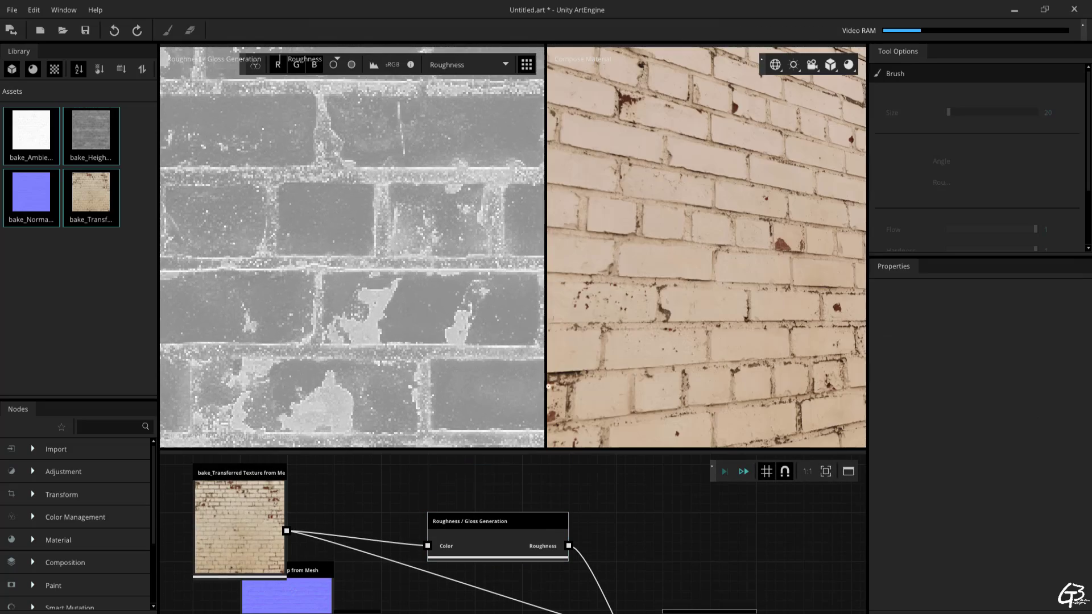
Show Compose Material in 2D and cycle through its Albedo, Height and Ambient Occlusion maps.
left_click(657, 530)
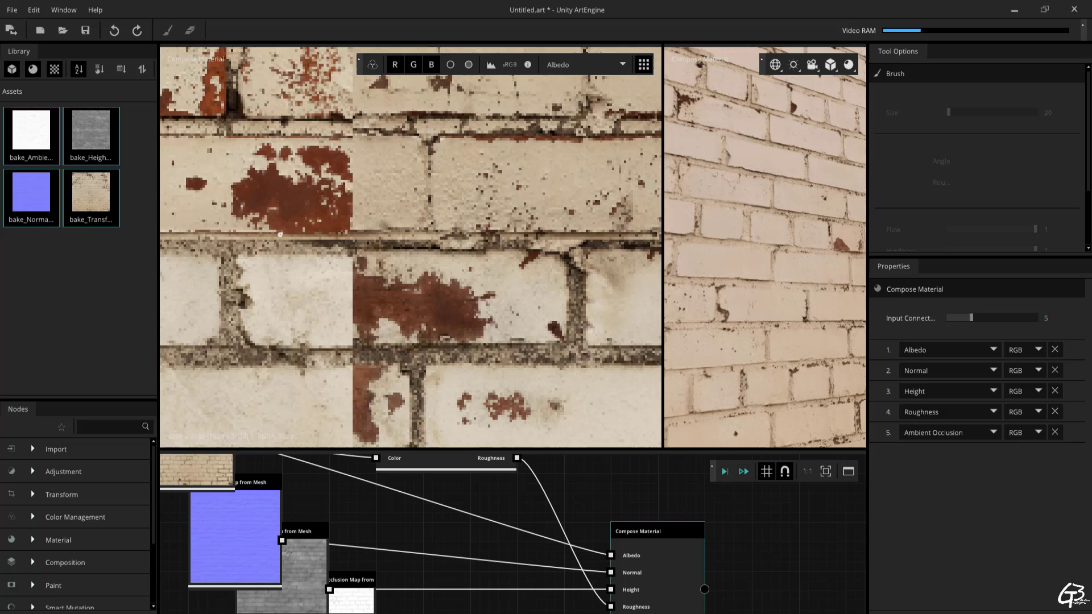
left_click(584, 64)
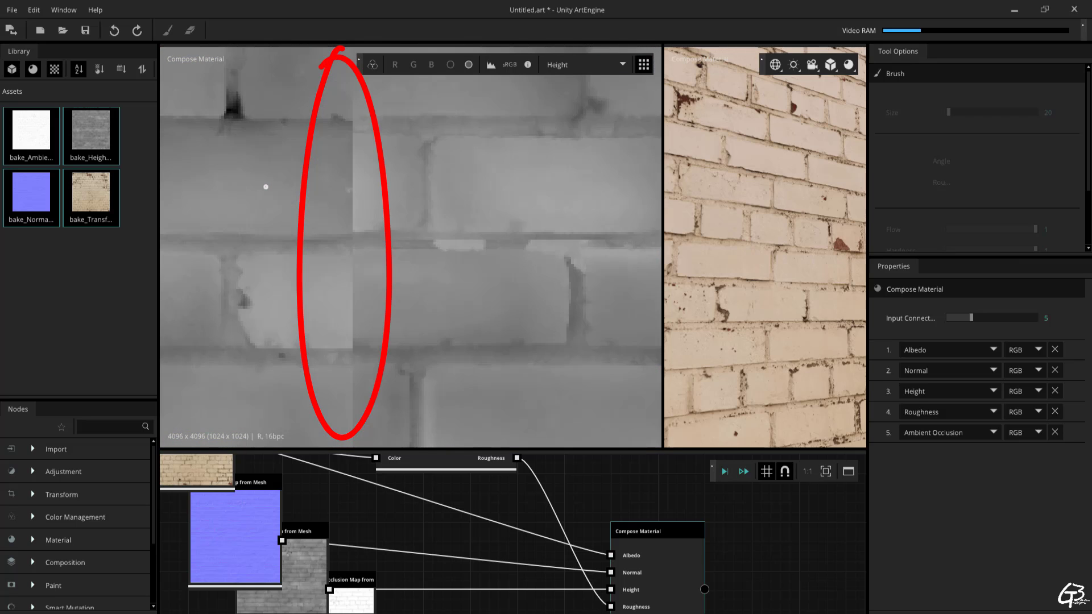
left_click(584, 65)
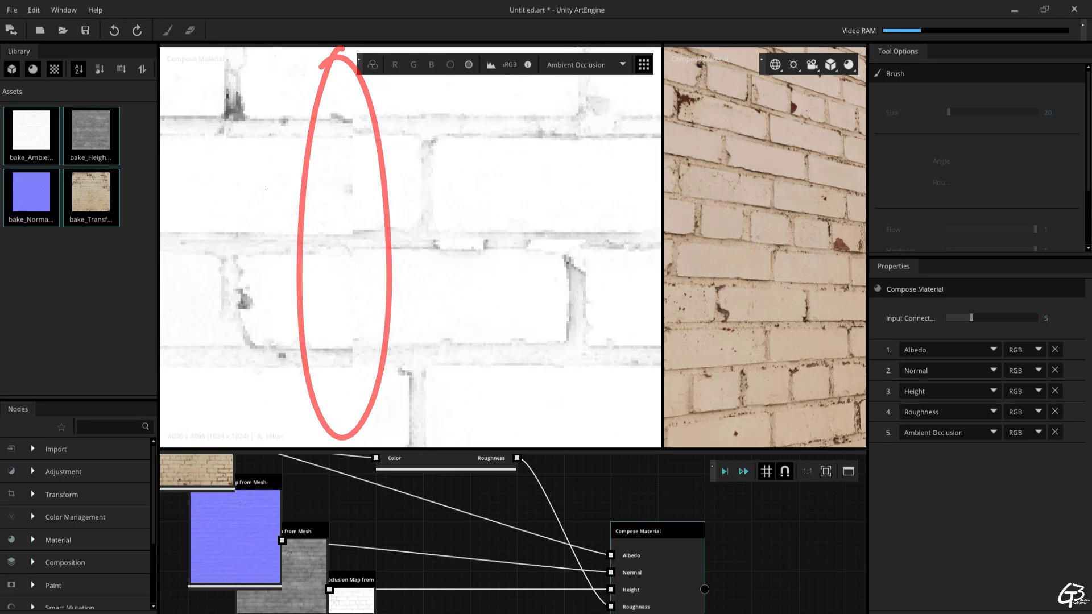
left_click(584, 65)
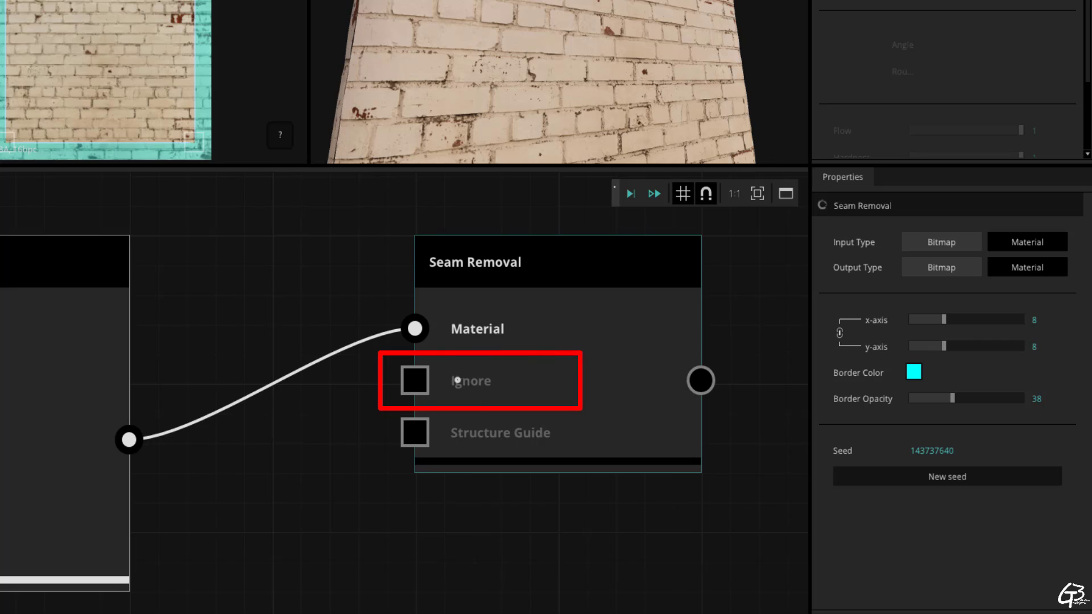
left_click(414, 381)
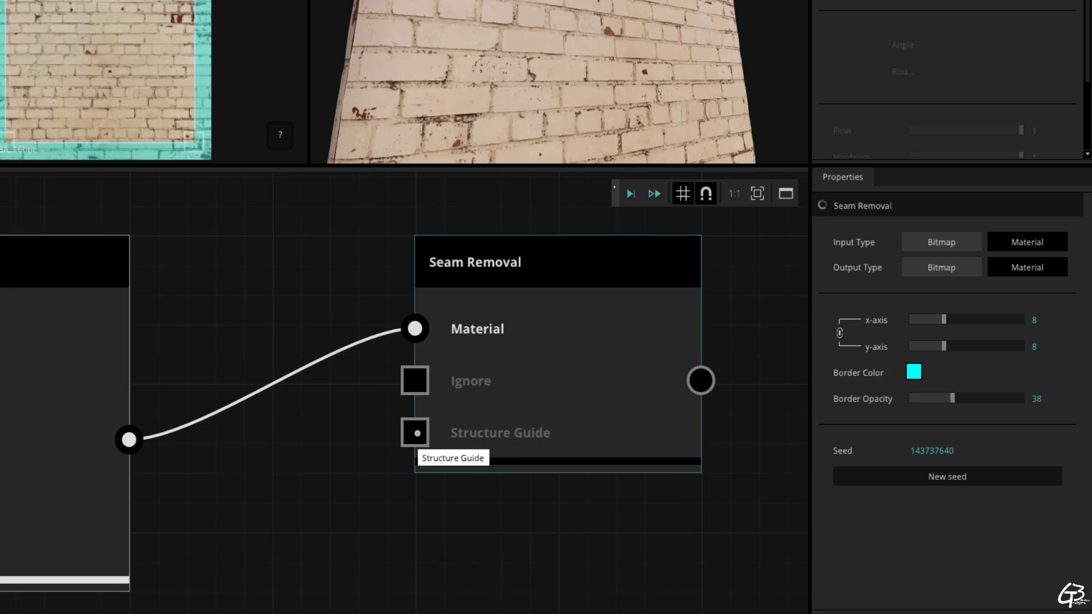
left_click(415, 432)
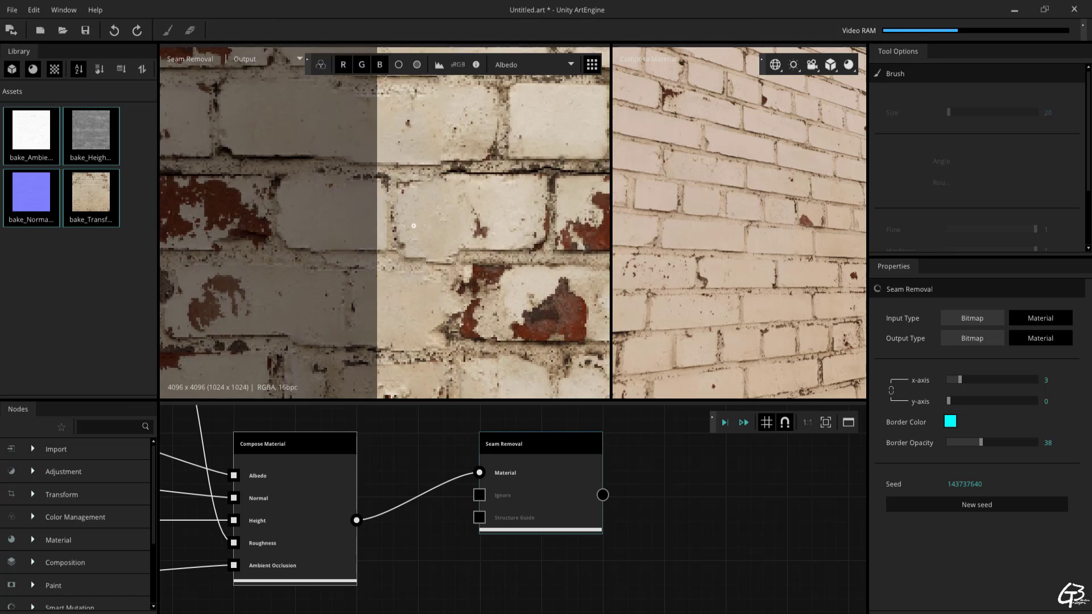
Set Seam Removal to 3 along x and 0 along y.
left_click(533, 65)
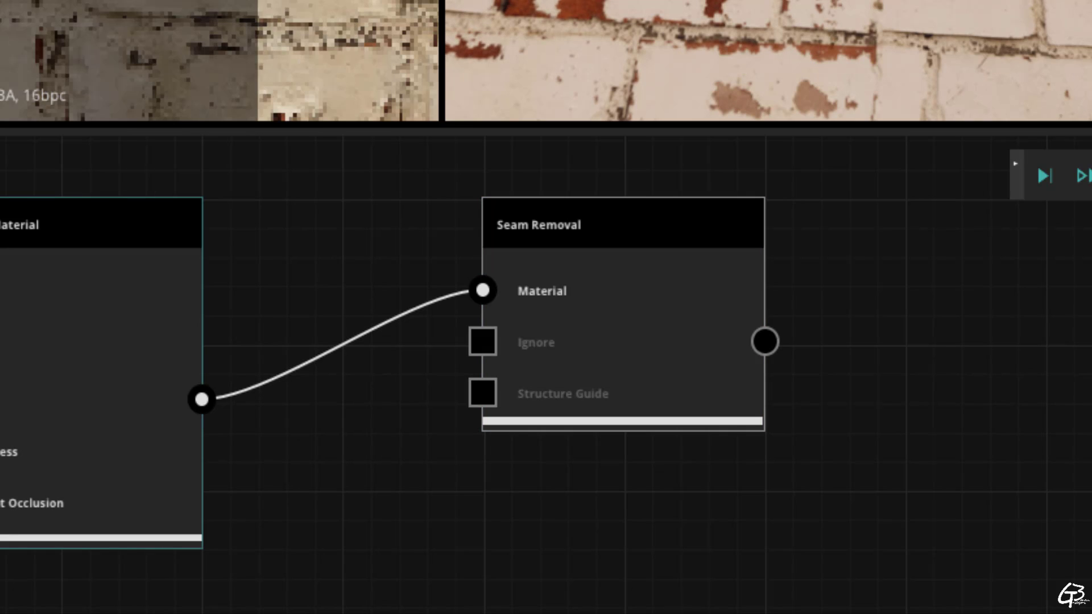
Open the node list from the Compose Material output.
left_click(620, 223)
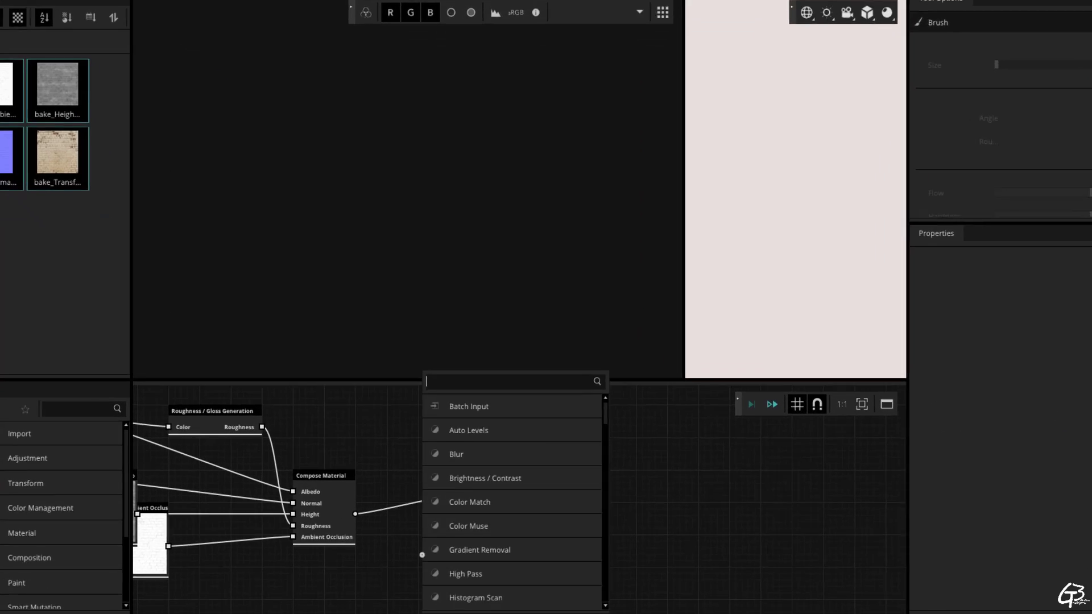
Search 'mask' and add a Mask Paint node to the graph.
type("mask")
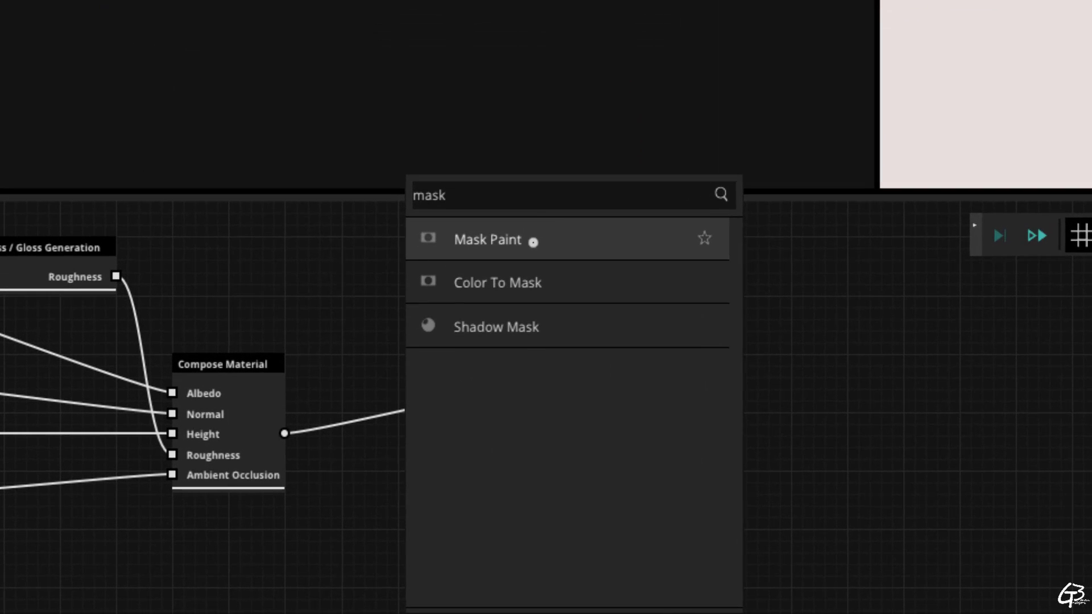
left_click(487, 238)
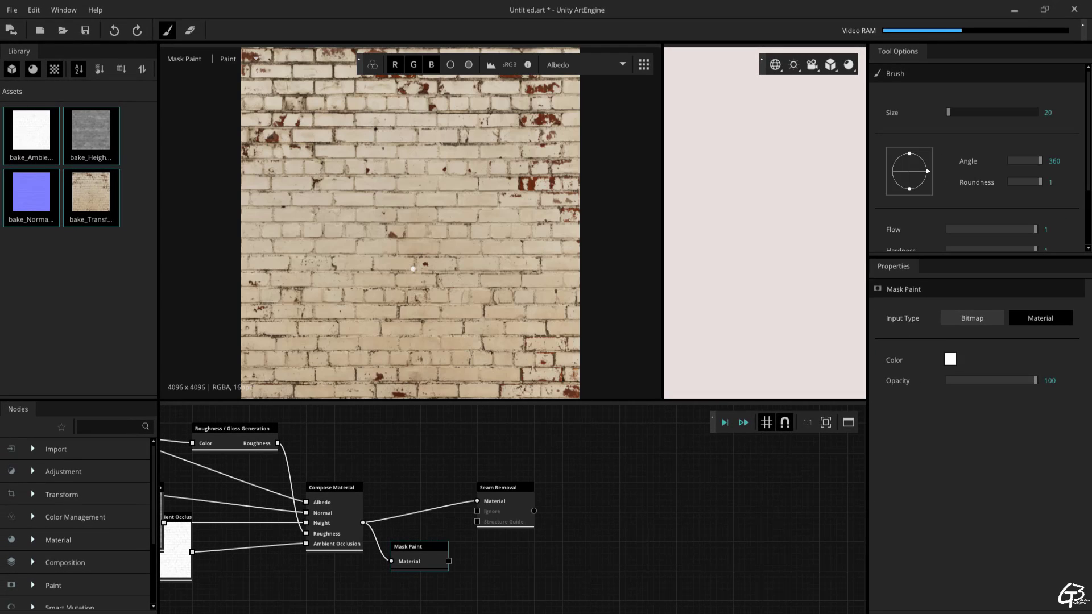
mouse_move(407, 286)
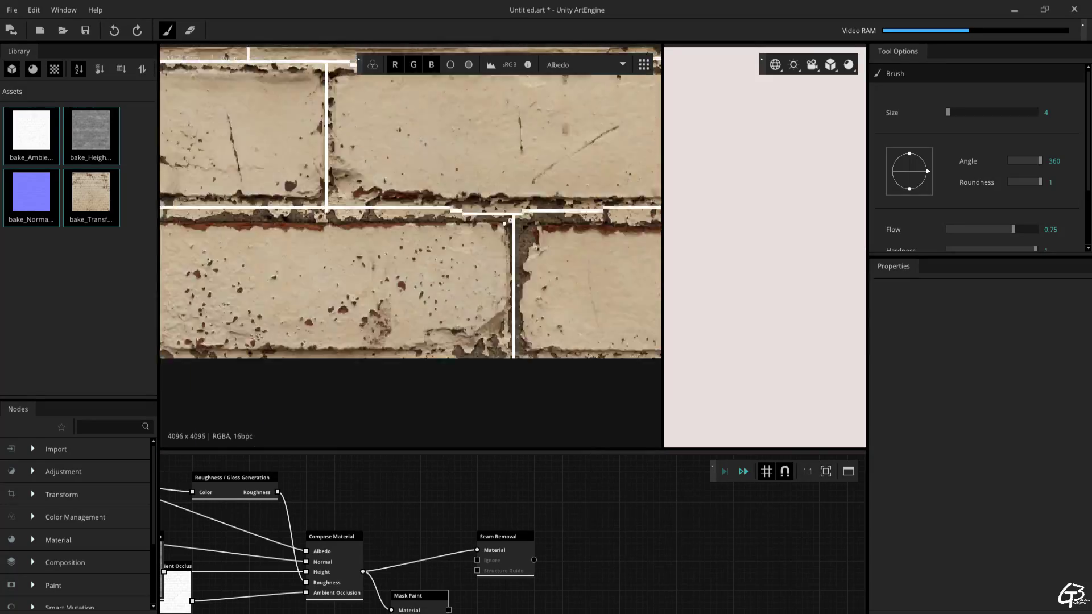
Show the painted mask over the Height map, then select the Seam Removal node.
left_click(584, 64)
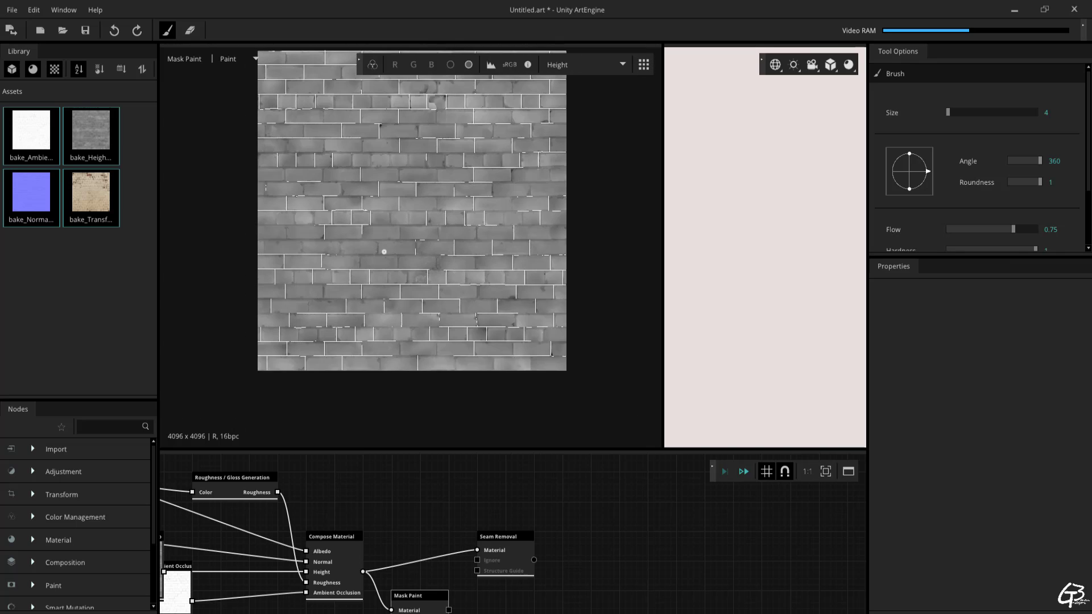
left_click(503, 536)
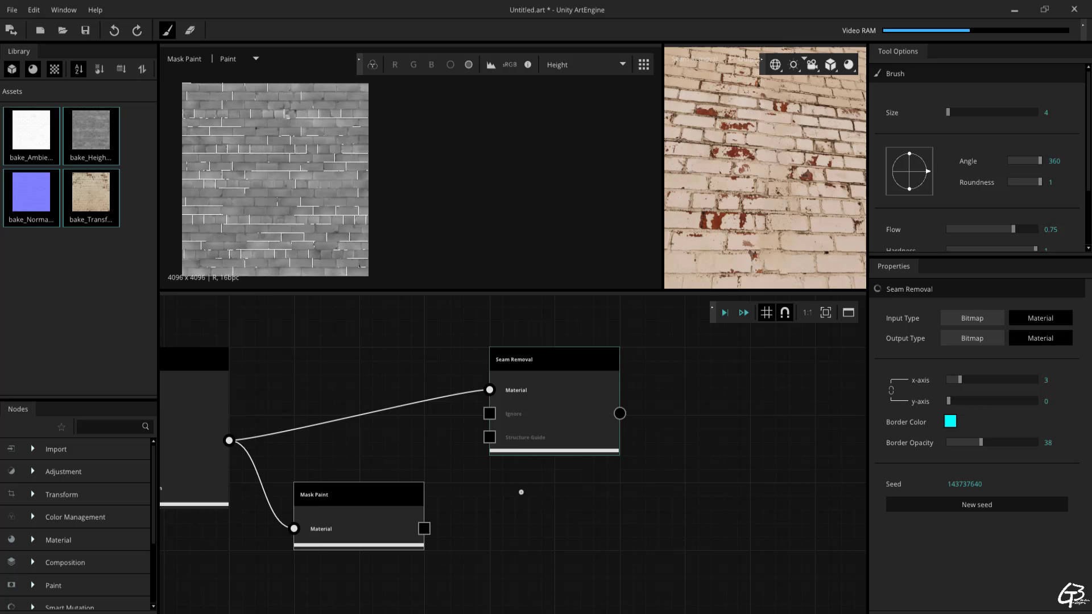
Search 'inv' to add an Invert node for the painted mask.
type("inv")
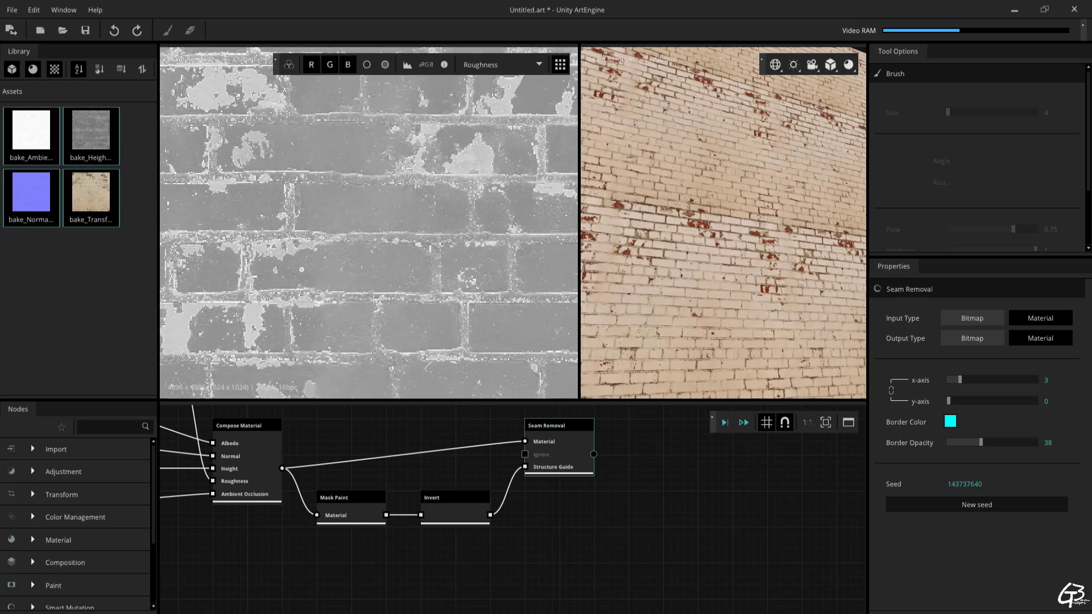
Review the result's Ambient Occlusion, Normal, Height and tiled Albedo, then run a node action.
left_click(500, 64)
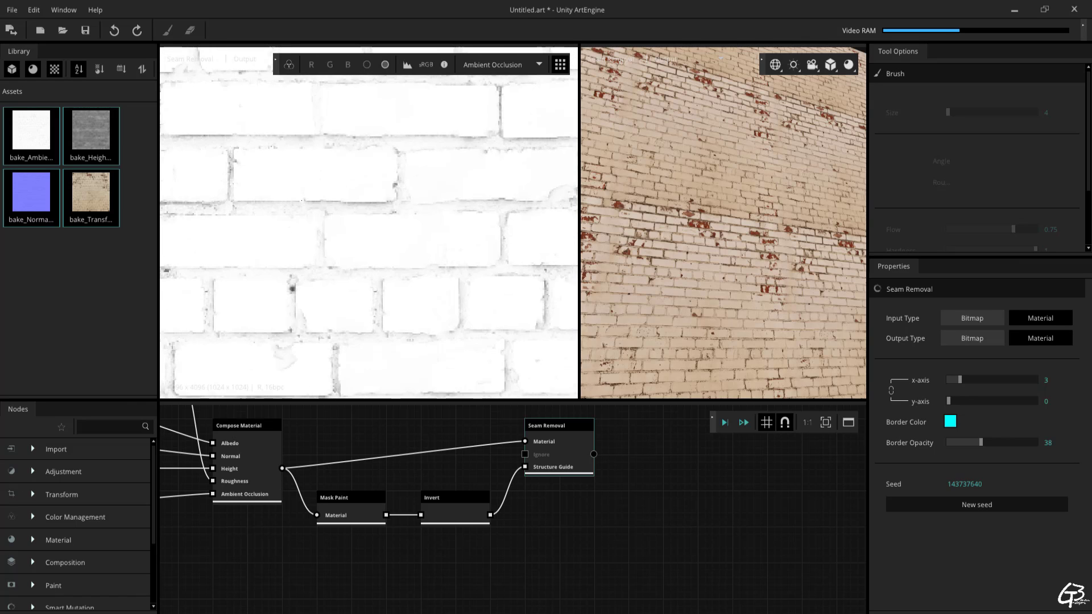
left_click(499, 64)
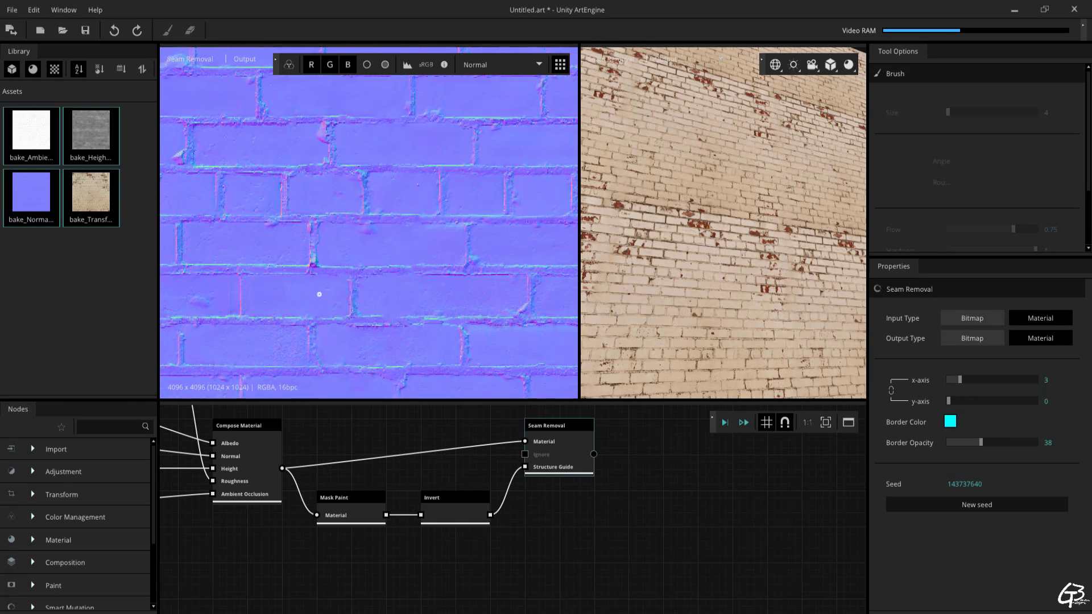
left_click(498, 64)
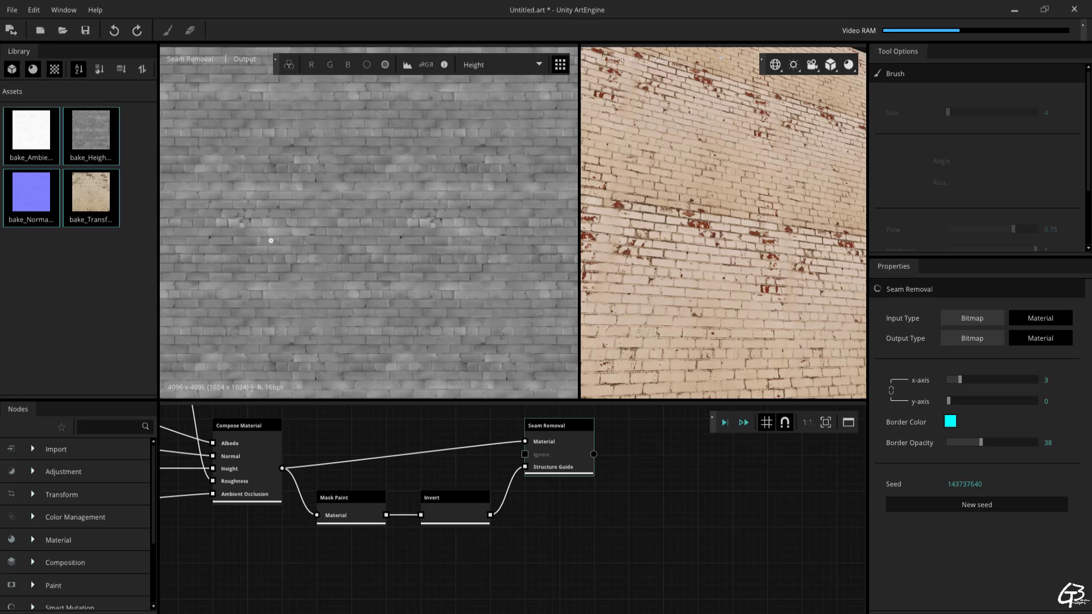
left_click(500, 64)
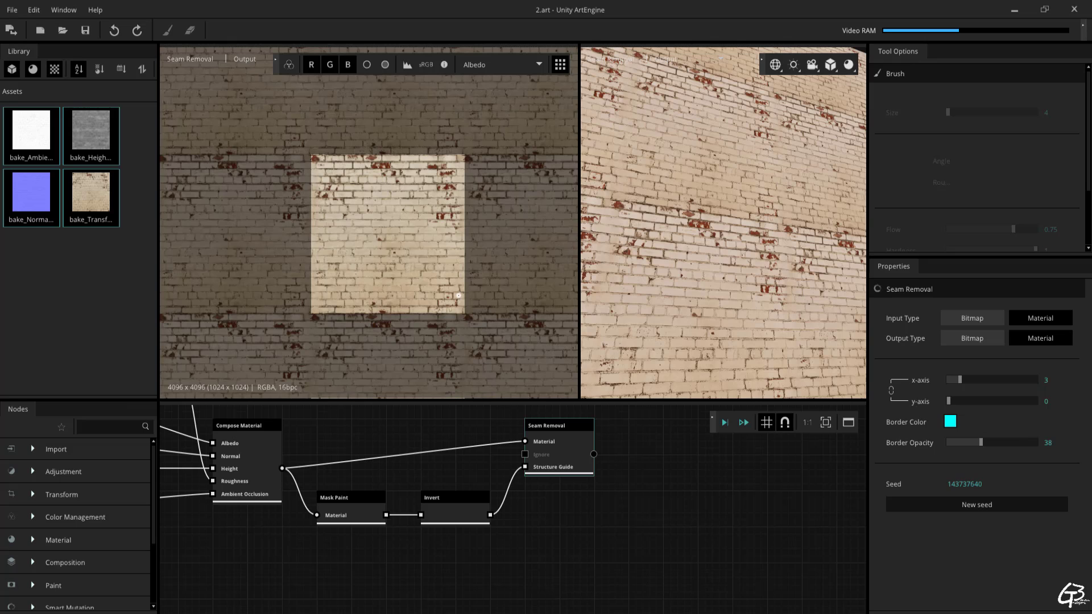
mouse_move(432, 242)
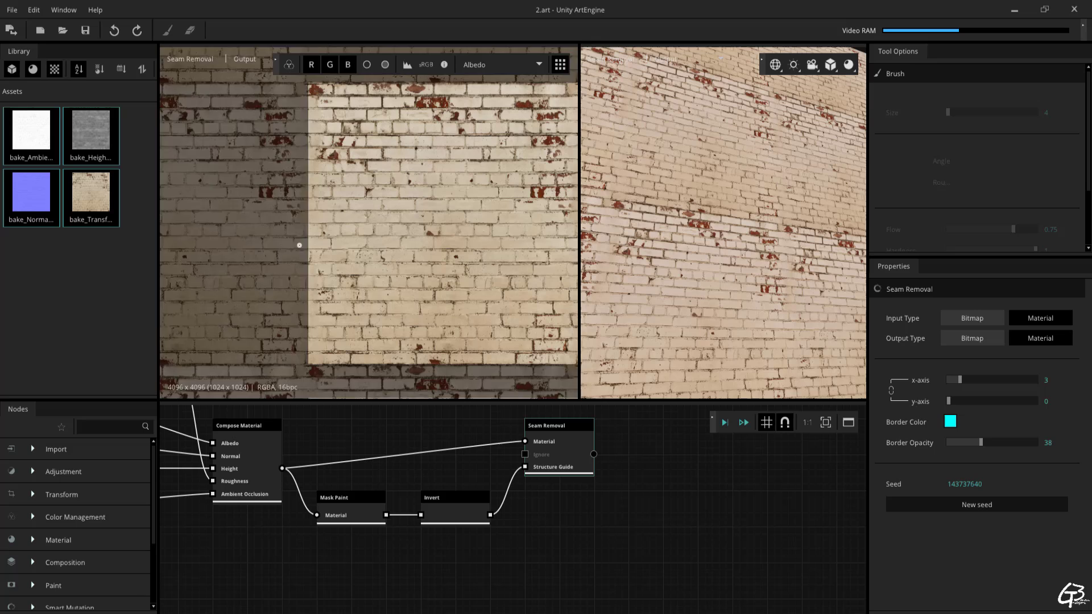
right_click(453, 502)
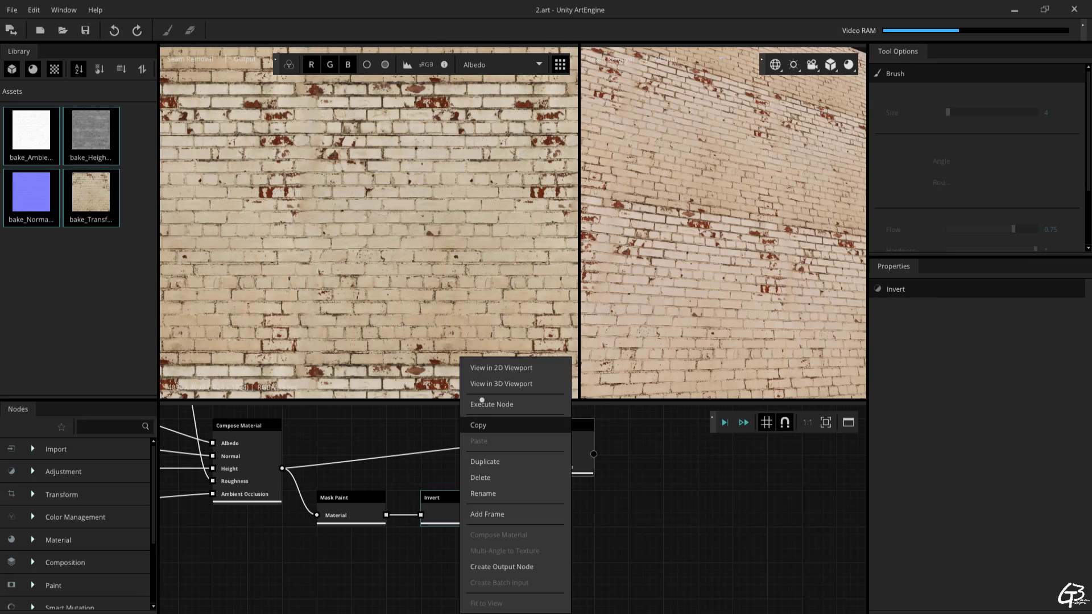
left_click(501, 566)
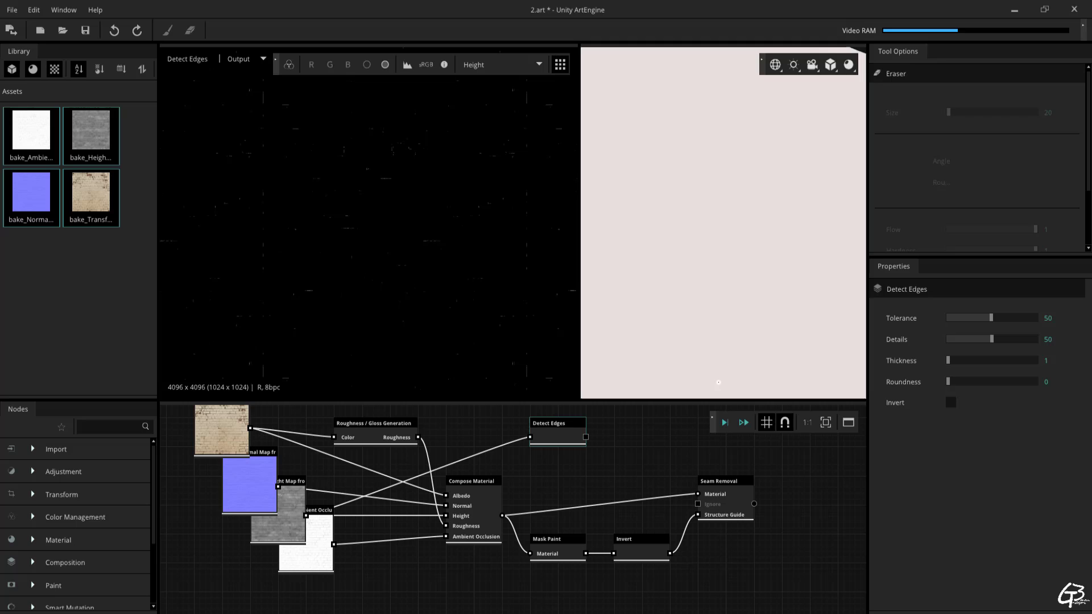
Raise Detect Edges tolerance to about 95, thin the brick edges, then add an Invert node.
left_click_drag(984, 317, 1037, 317)
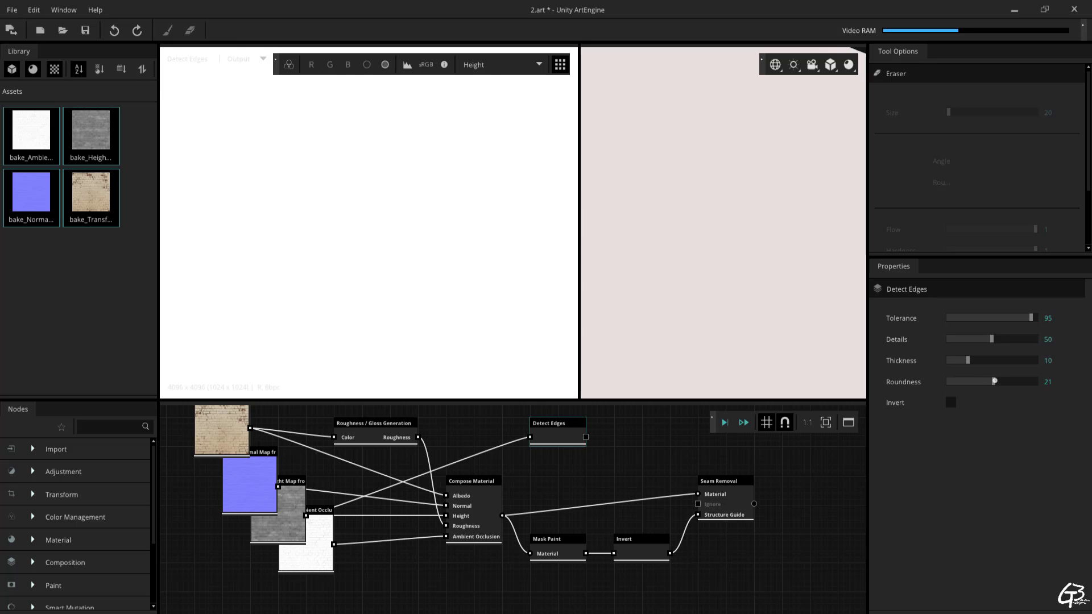
left_click_drag(989, 360, 958, 360)
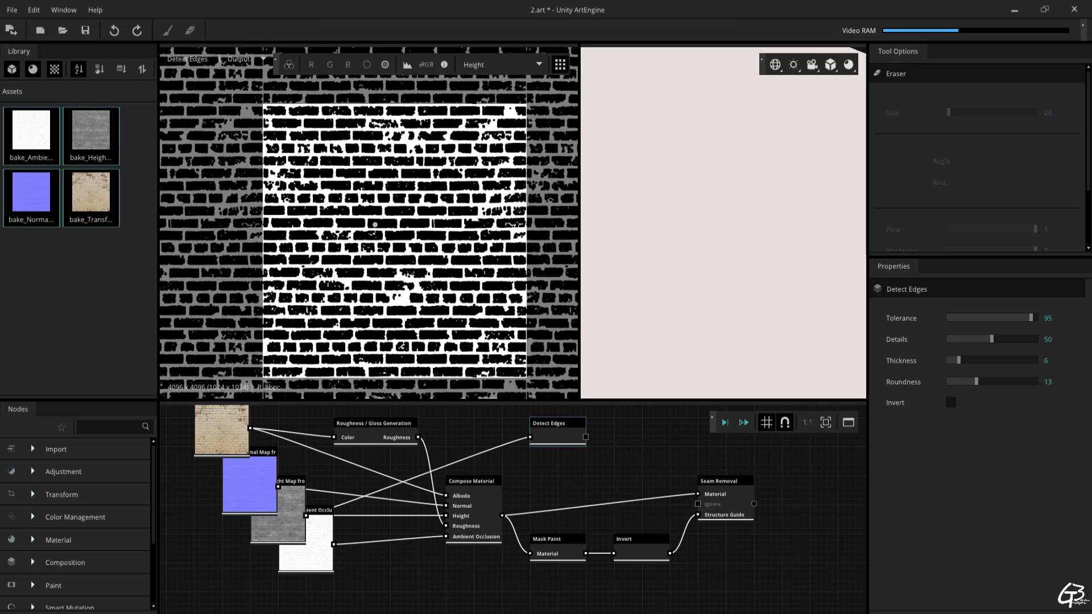
left_click_drag(973, 360, 955, 360)
type("invert")
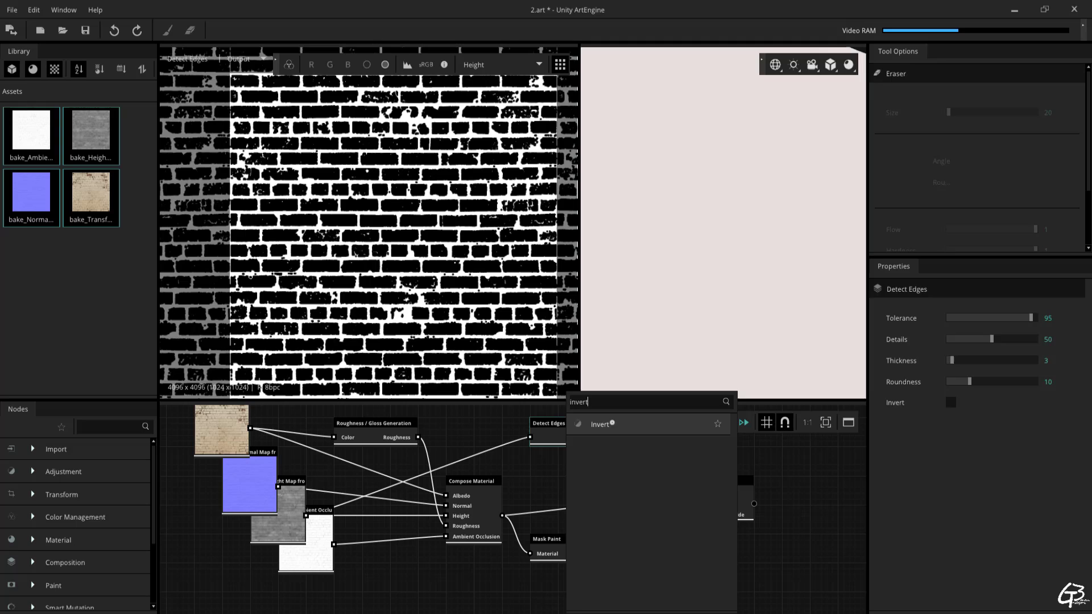
left_click(599, 425)
type("high")
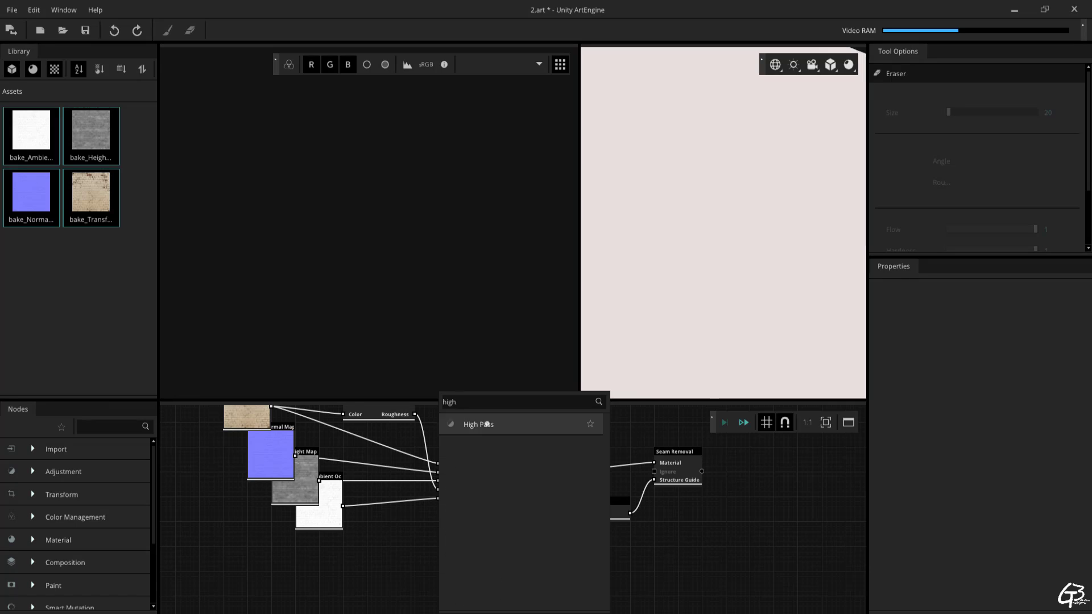
Add High Pass (radius ~150) and Brightness / Contrast nodes, boosting the mask's contrast.
left_click(478, 425)
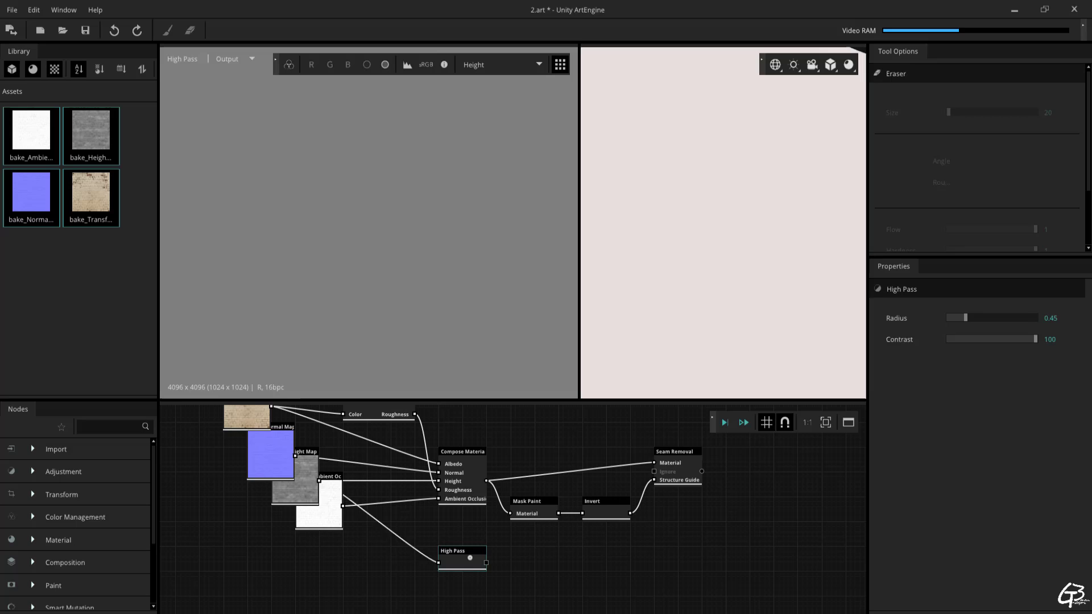
left_click_drag(961, 317, 1018, 317)
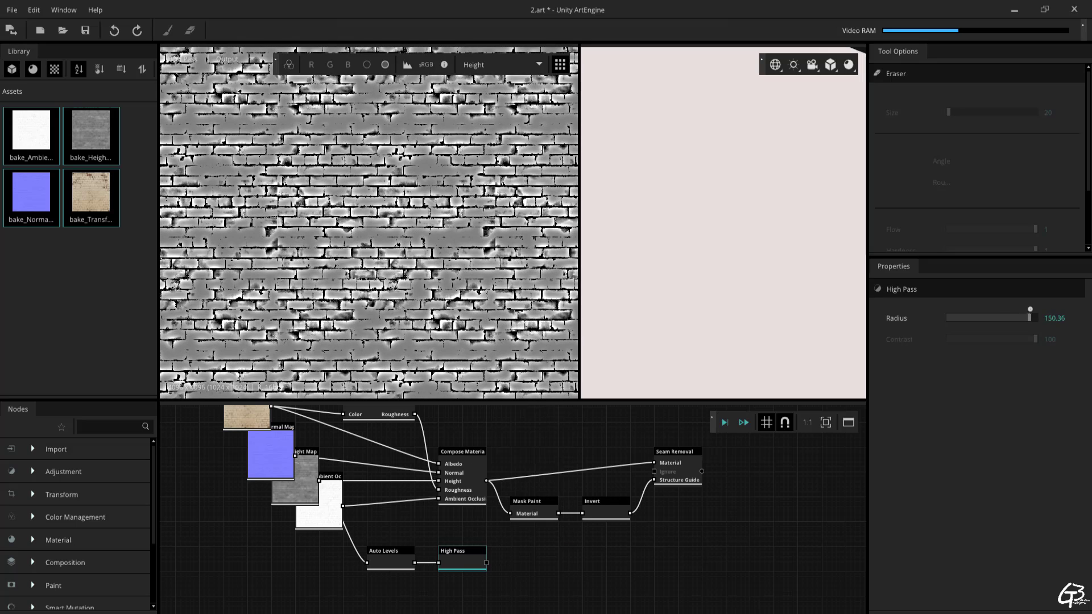
type("brig")
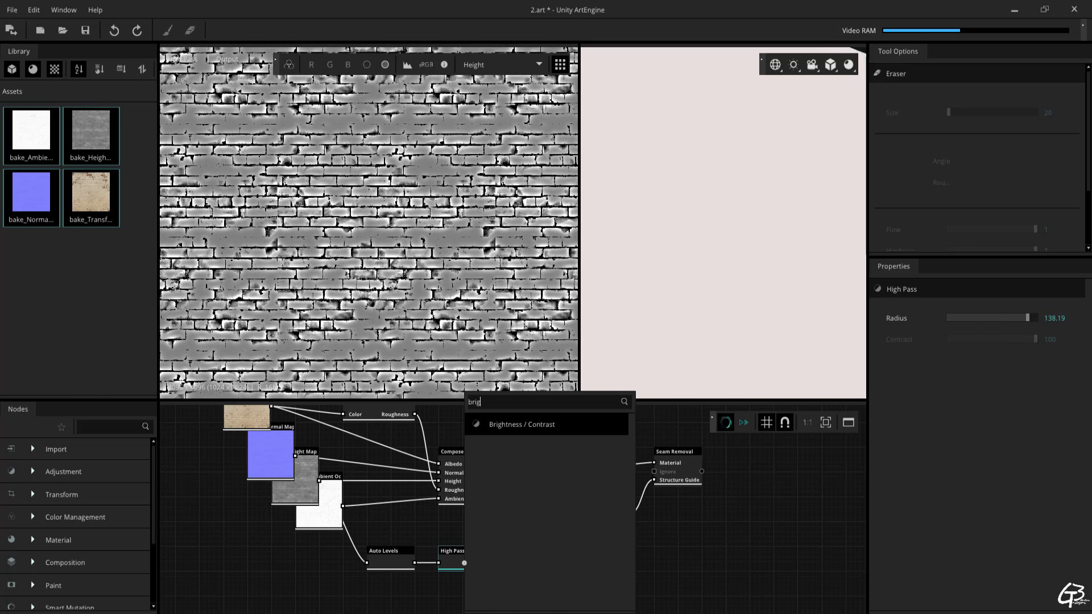
left_click(521, 424)
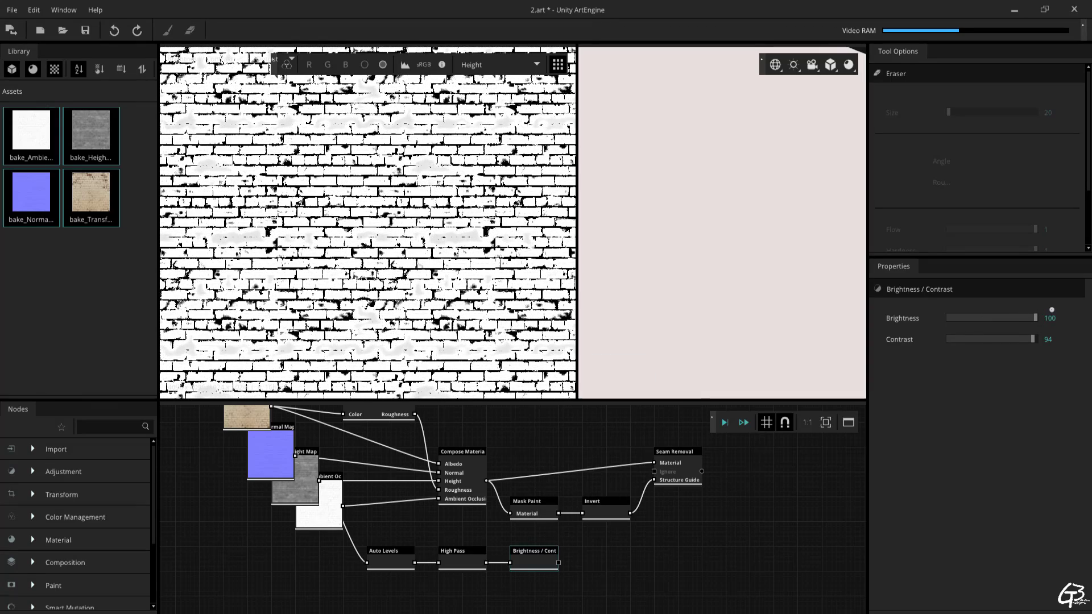
left_click_drag(1017, 339, 1038, 339)
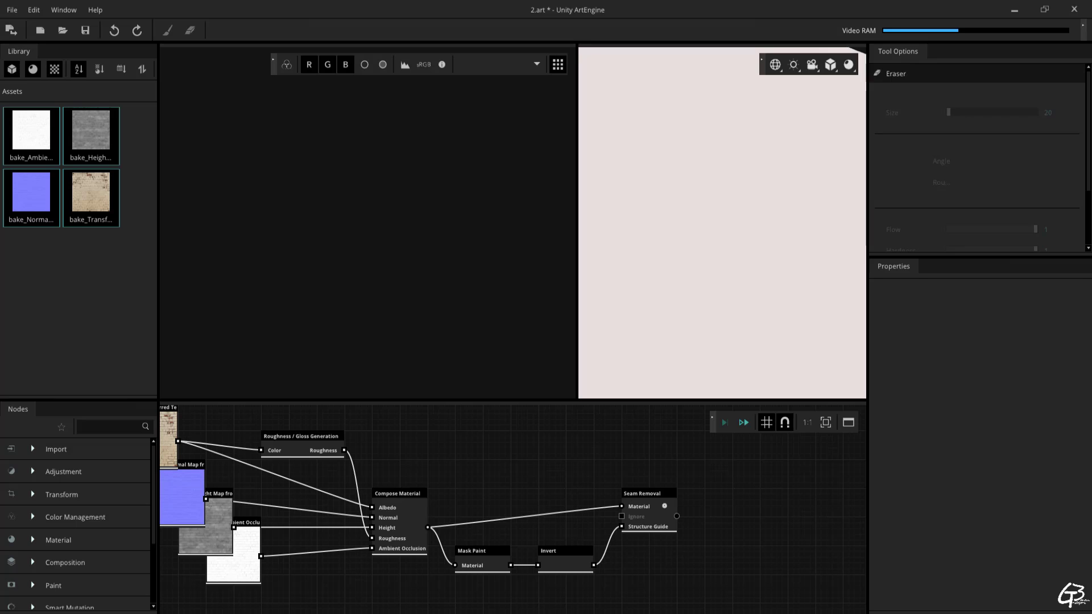
Give the Seam Removal node a new random seed and execute it again.
left_click(648, 493)
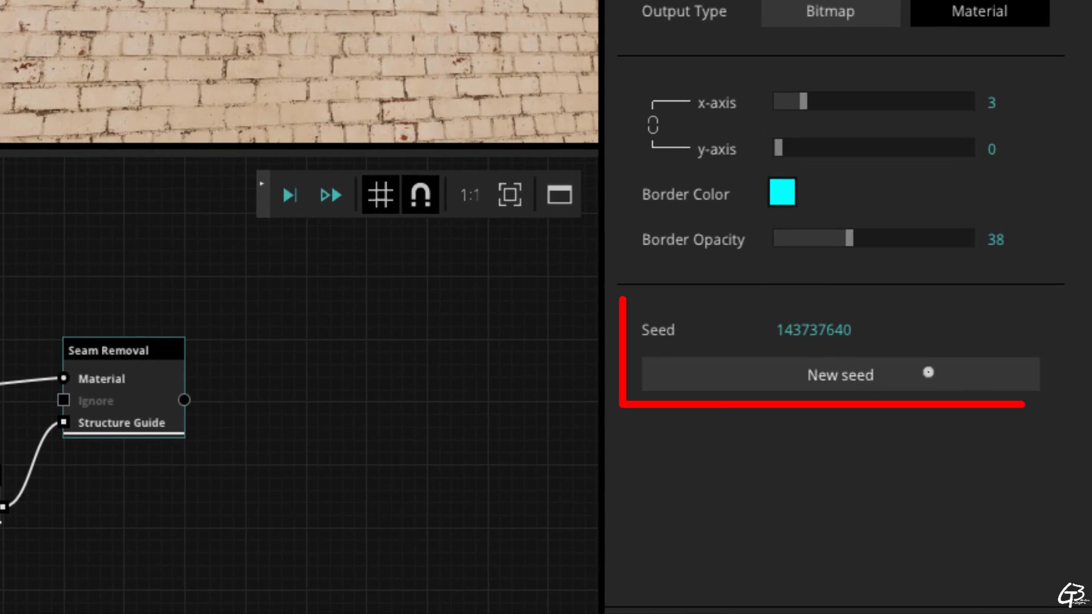
left_click(839, 374)
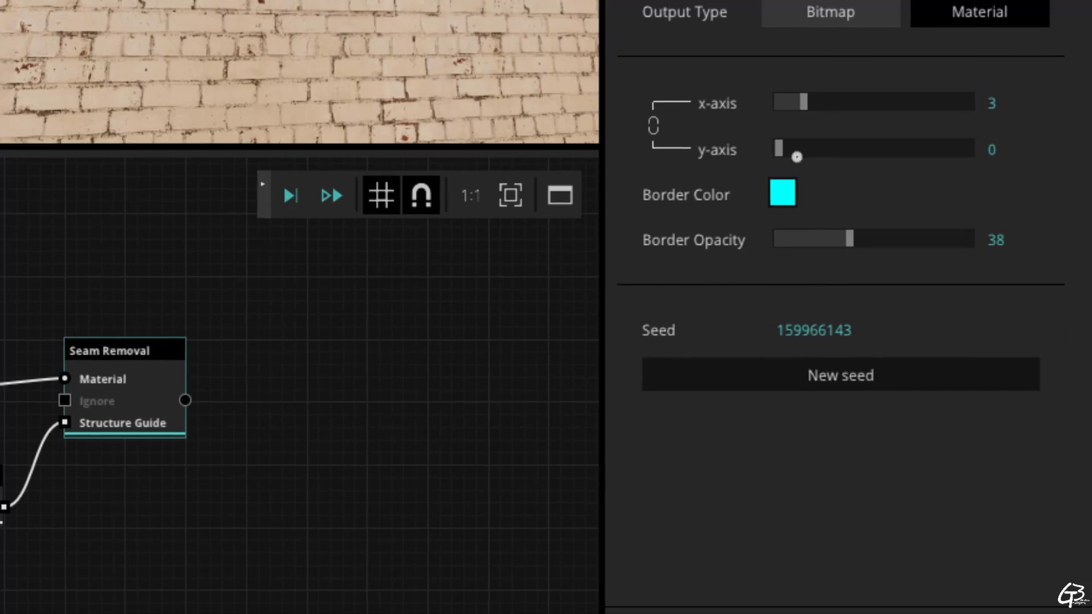
right_click(641, 493)
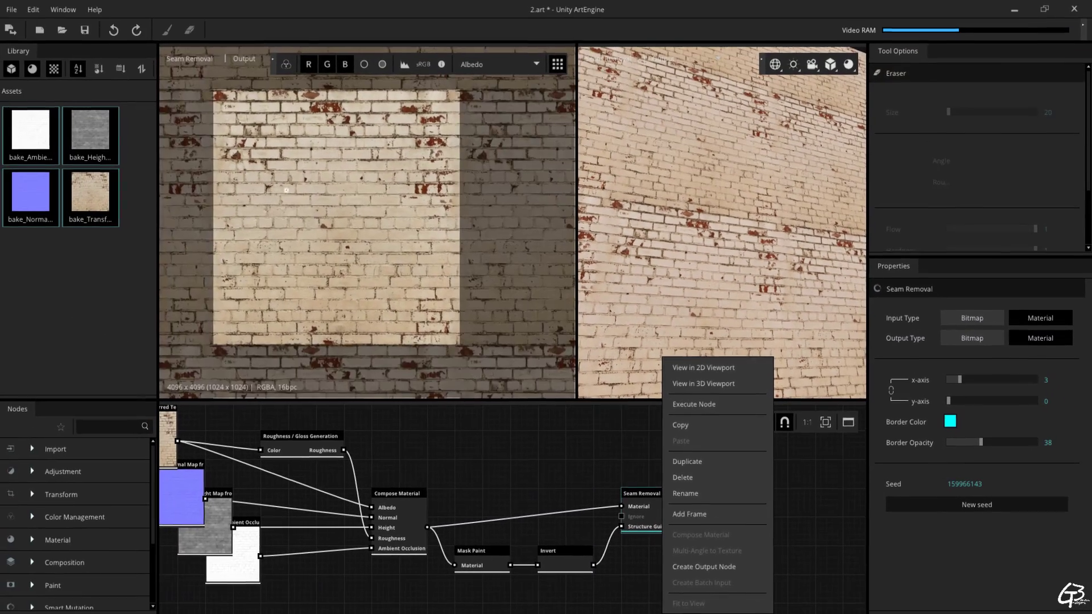
left_click(692, 404)
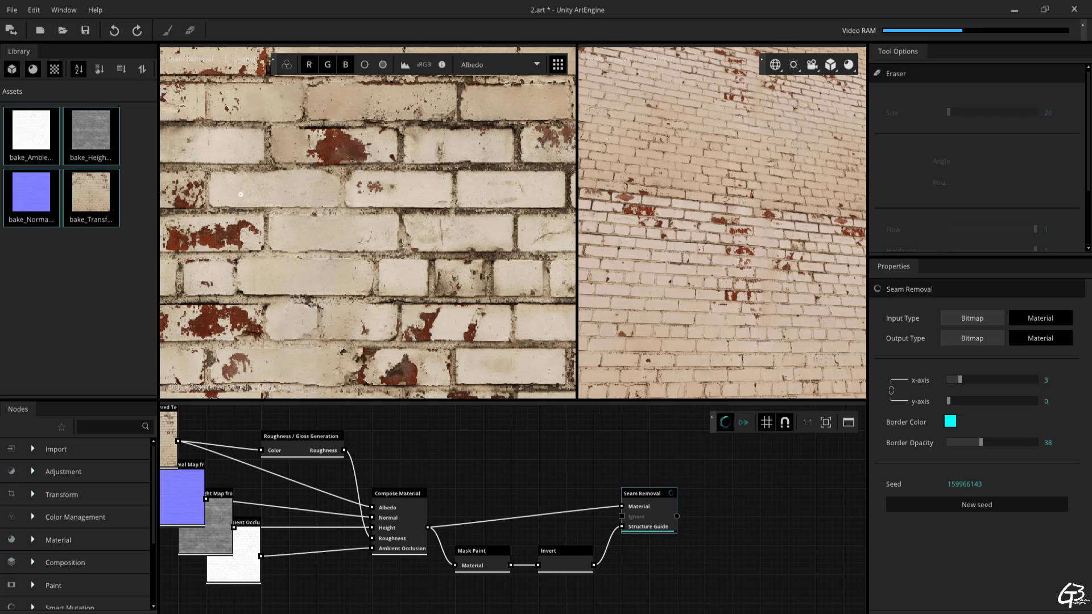
left_click(976, 505)
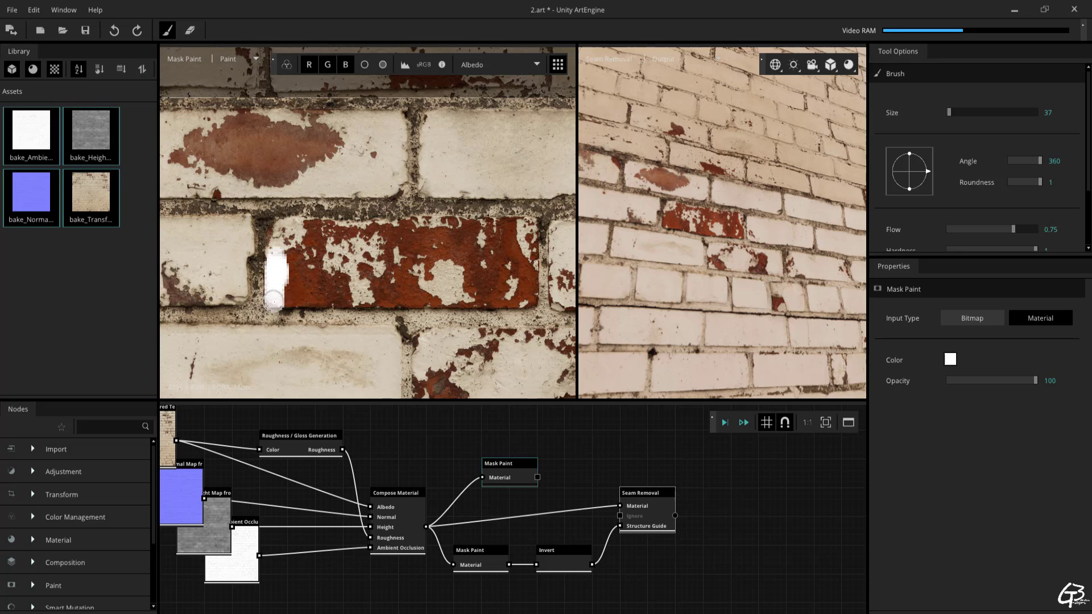
Brush white mask strokes over the red-stained brick in the Mask Paint node.
left_click_drag(274, 295, 419, 221)
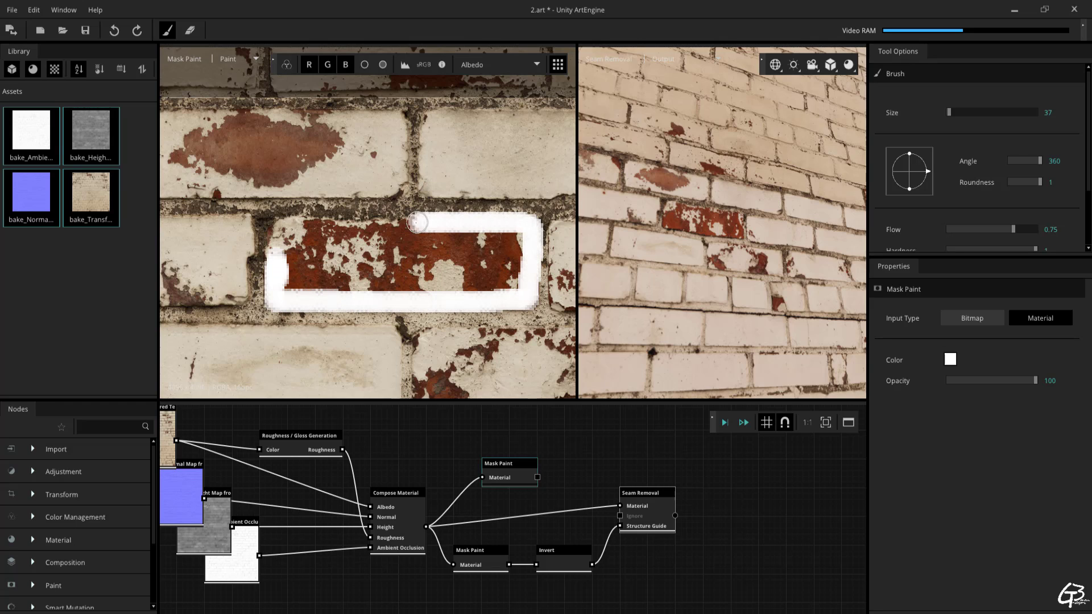
left_click_drag(418, 221, 508, 247)
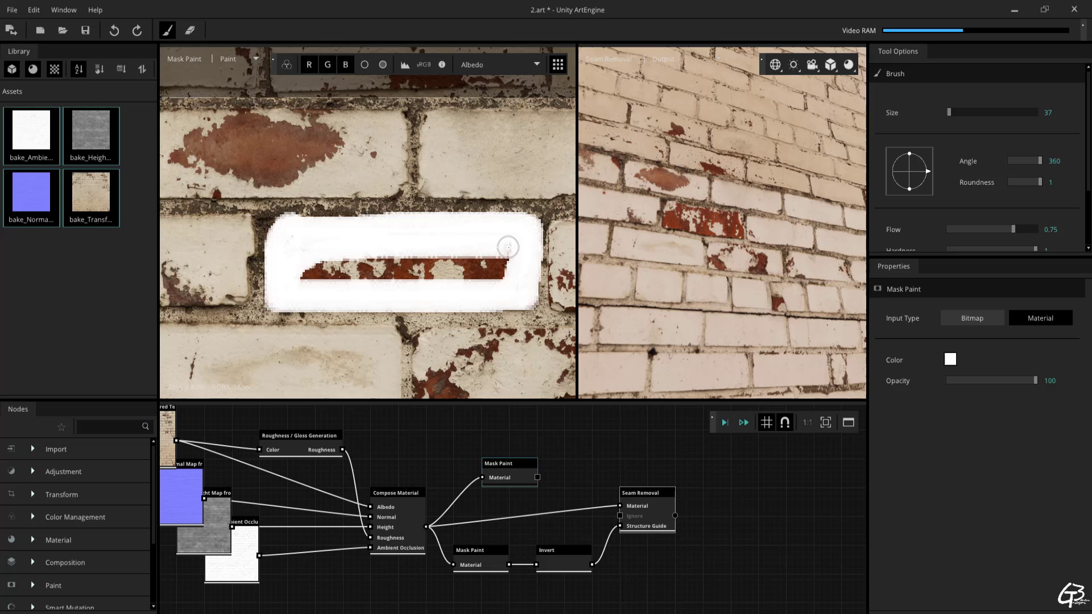
left_click_drag(508, 246, 517, 298)
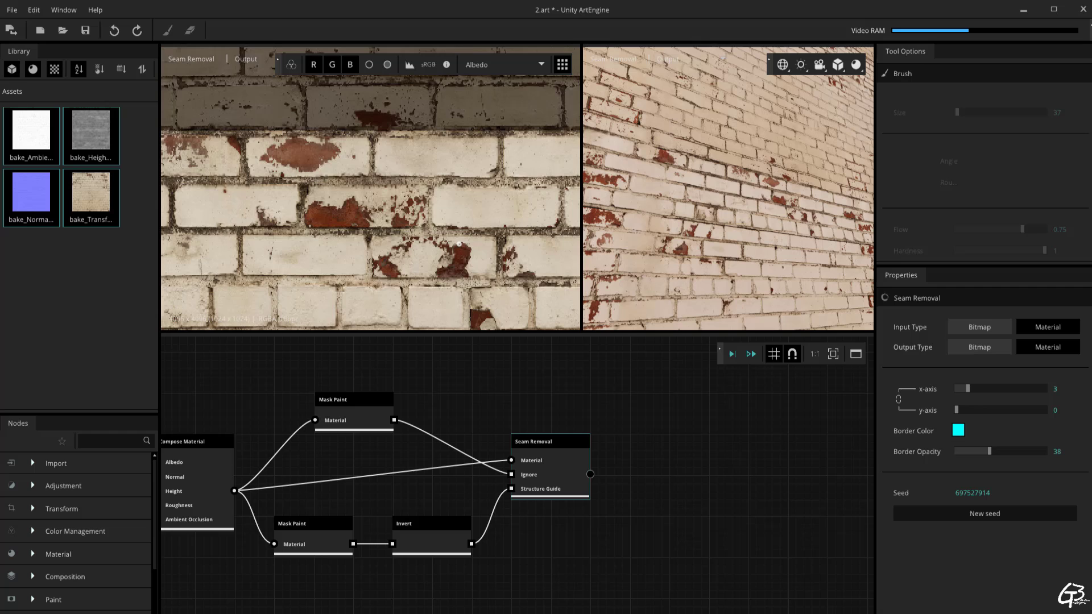
Switch the 2D viewport channel to Normal, then back to Diffuse.
left_click(500, 64)
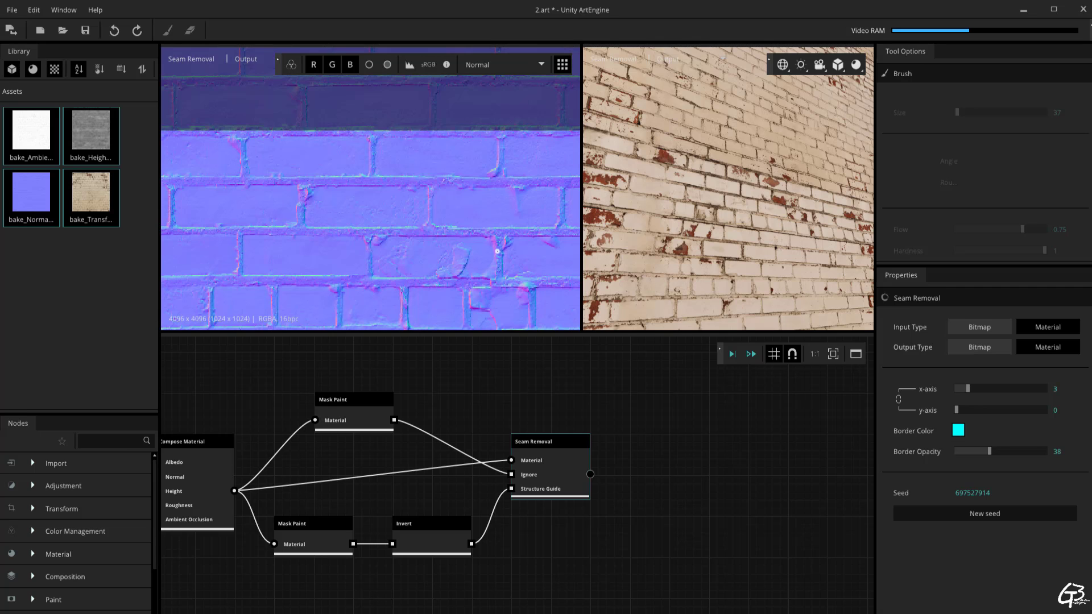
left_click(502, 65)
type("gr")
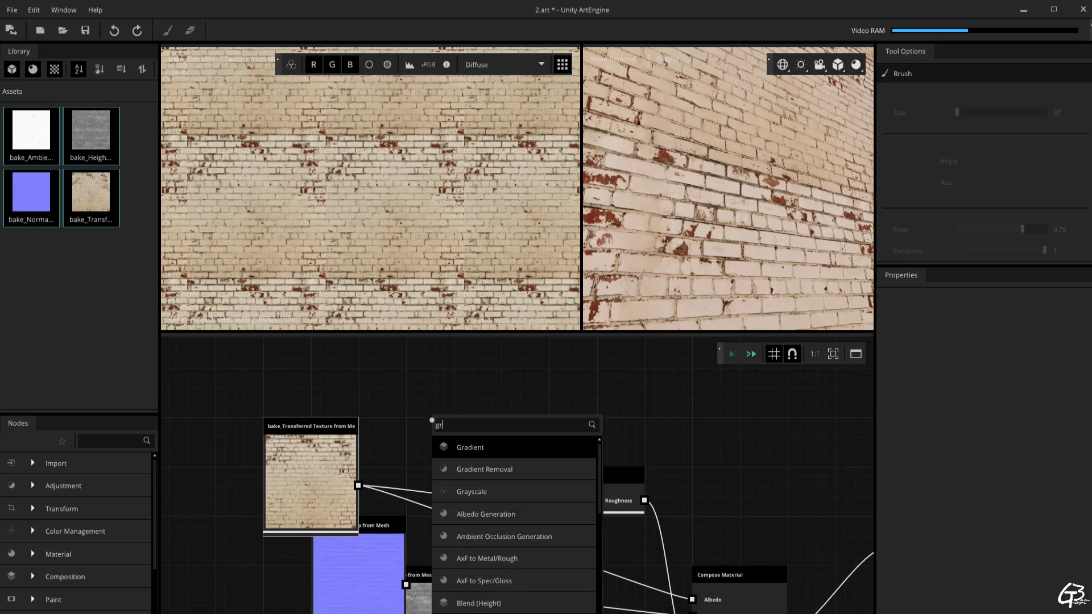
Add a Gradient Removal node and settle its Level at around 19 after testing 0 and 88.
left_click(484, 469)
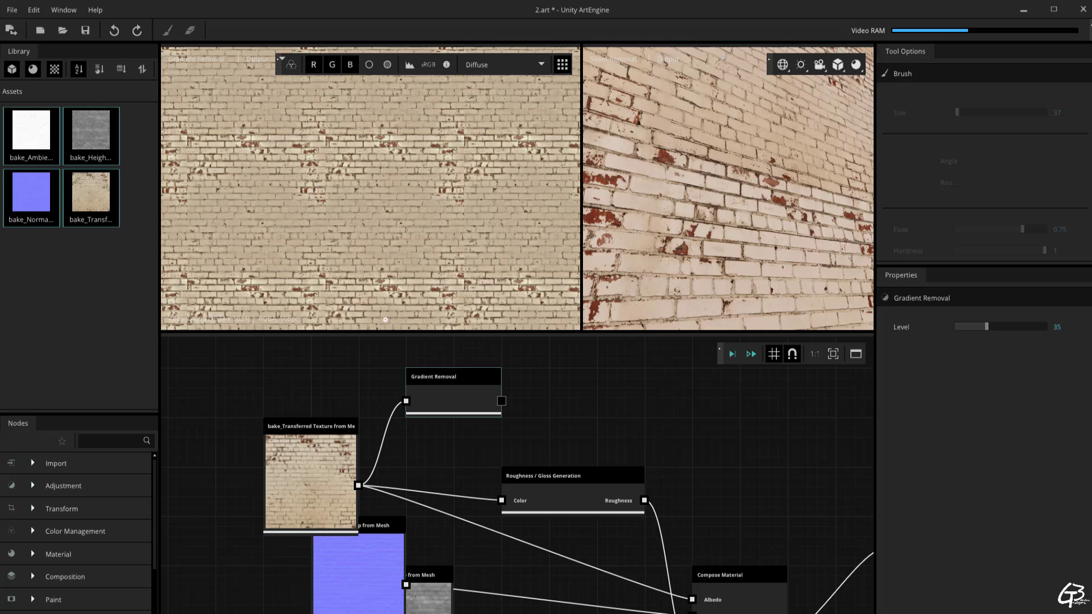
left_click_drag(986, 326, 979, 326)
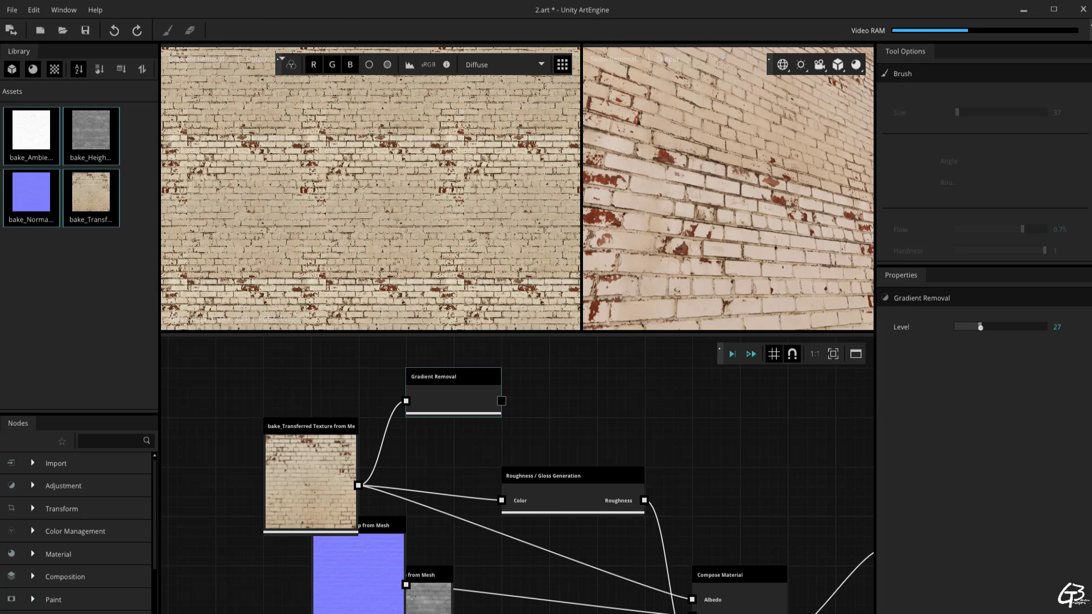
left_click_drag(980, 326, 956, 326)
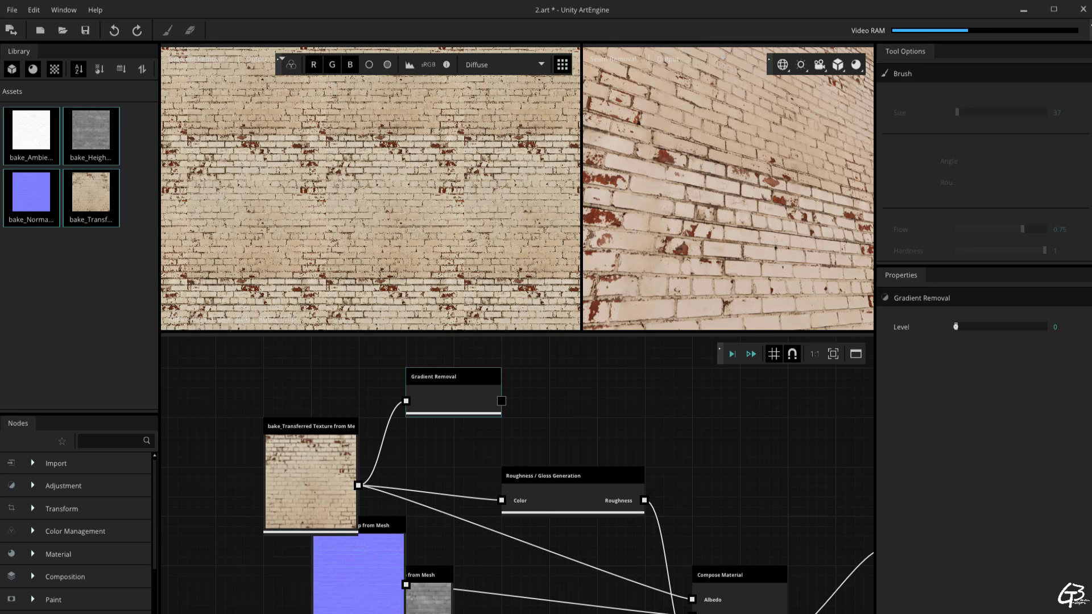
left_click_drag(956, 326, 1010, 326)
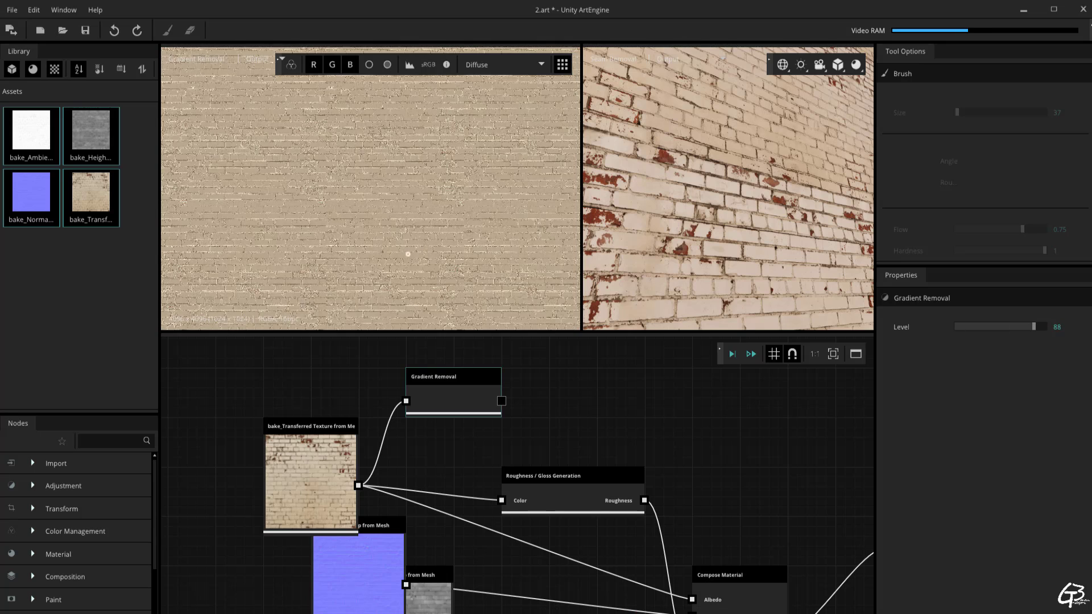
left_click_drag(1031, 326, 974, 326)
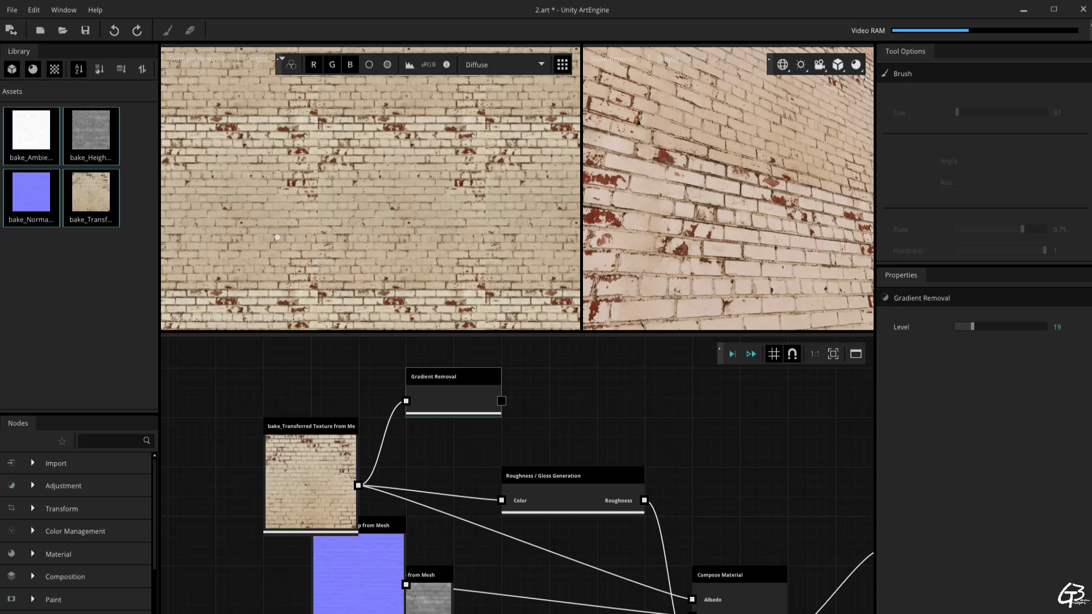
left_click_drag(964, 326, 978, 326)
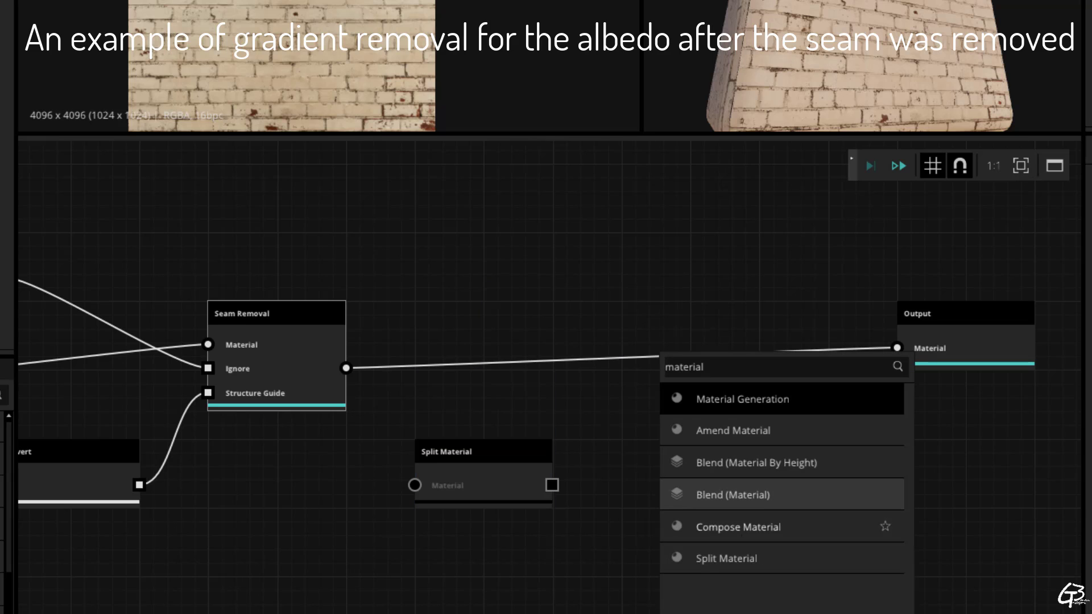
Add an Output node from Seam Removal and export all five maps as 16-bit PNGs.
left_click(741, 527)
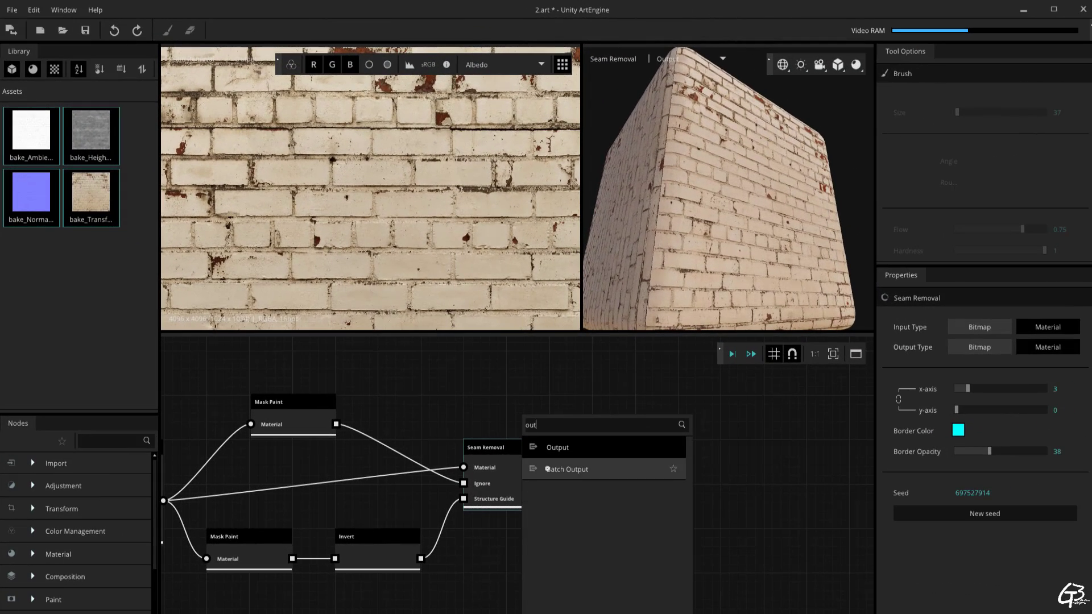
left_click(558, 447)
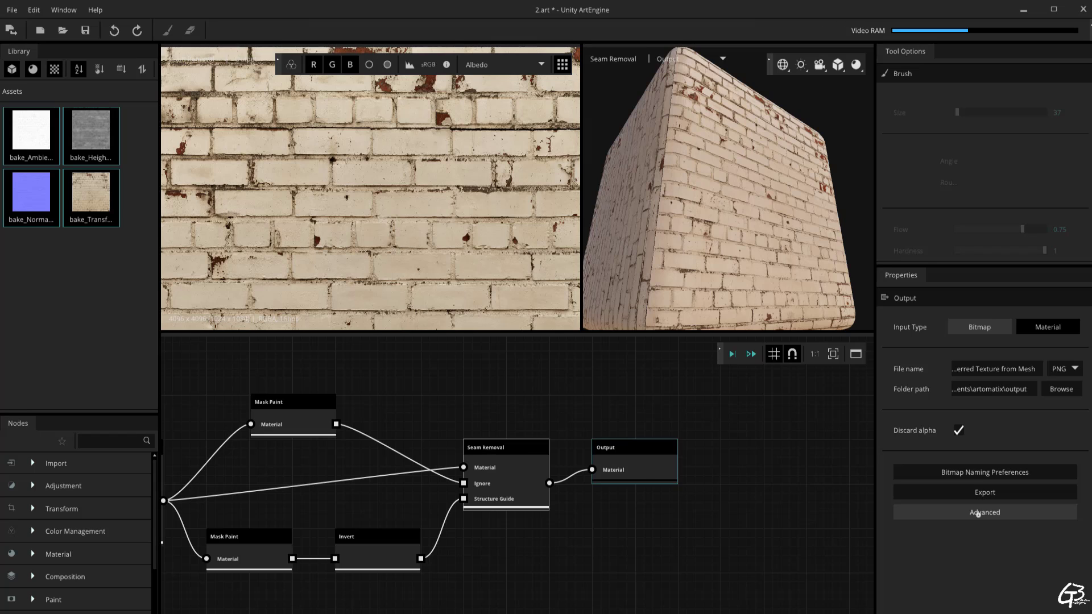
left_click(984, 492)
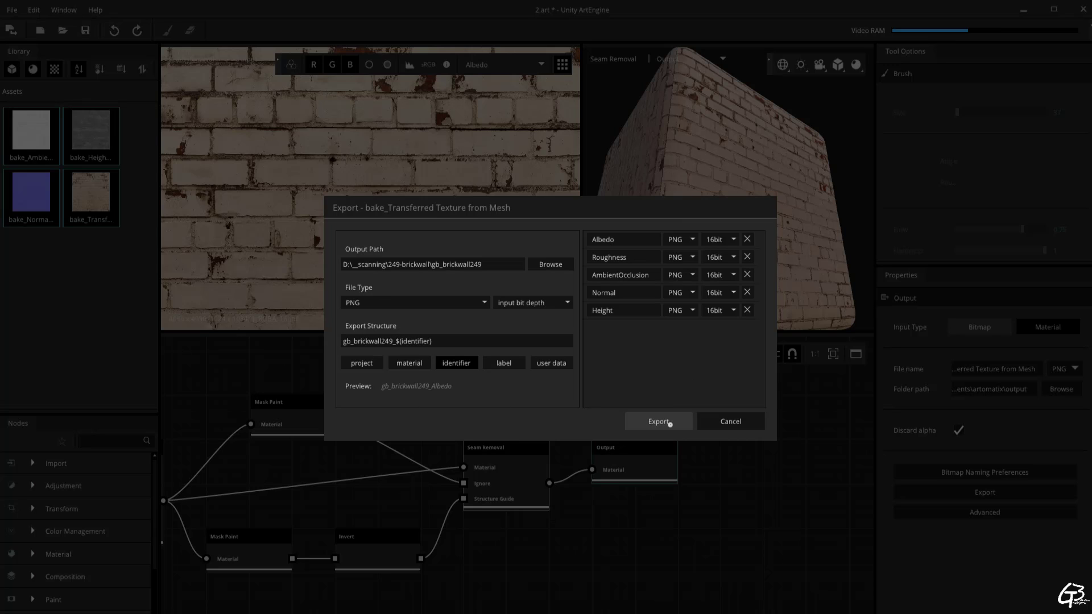
left_click(657, 421)
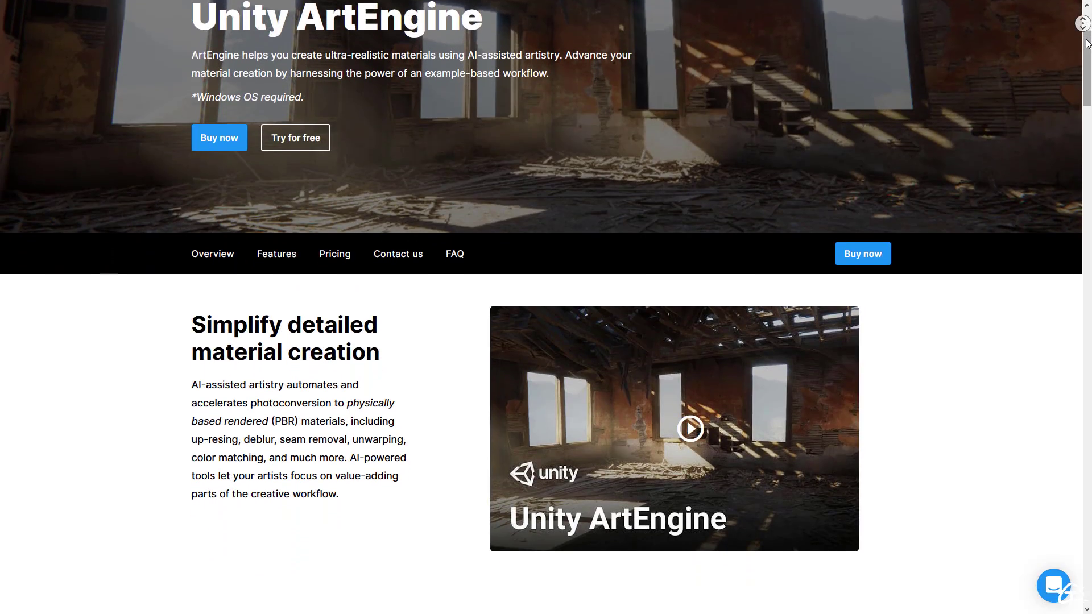
Scroll to the pricing section: $95 per seat for ArtEngine, $333 for ArtEngine Studio.
scroll("down", 3)
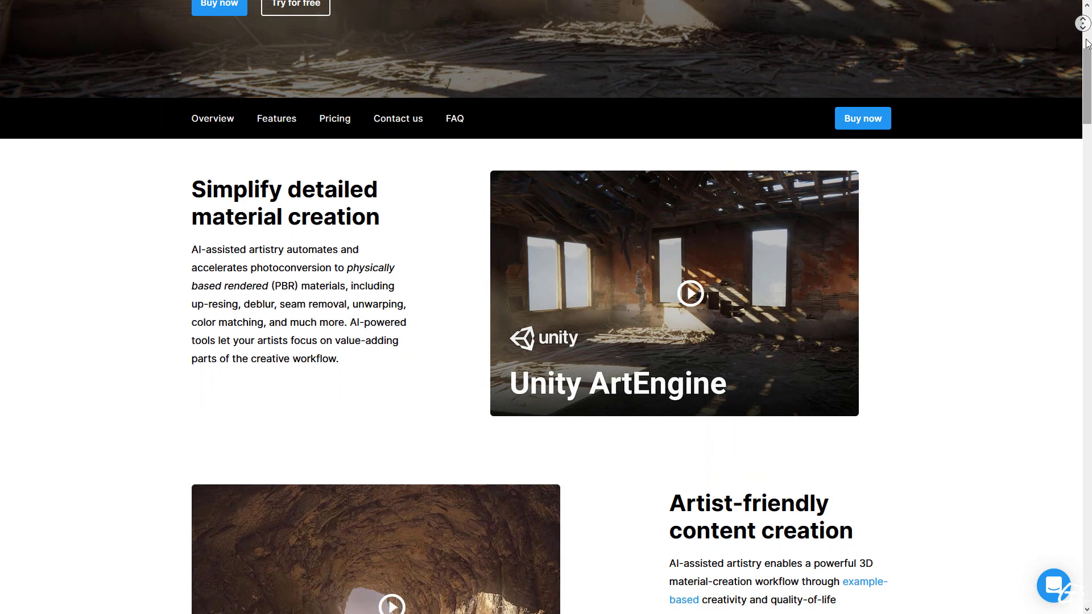
scroll("down", 3)
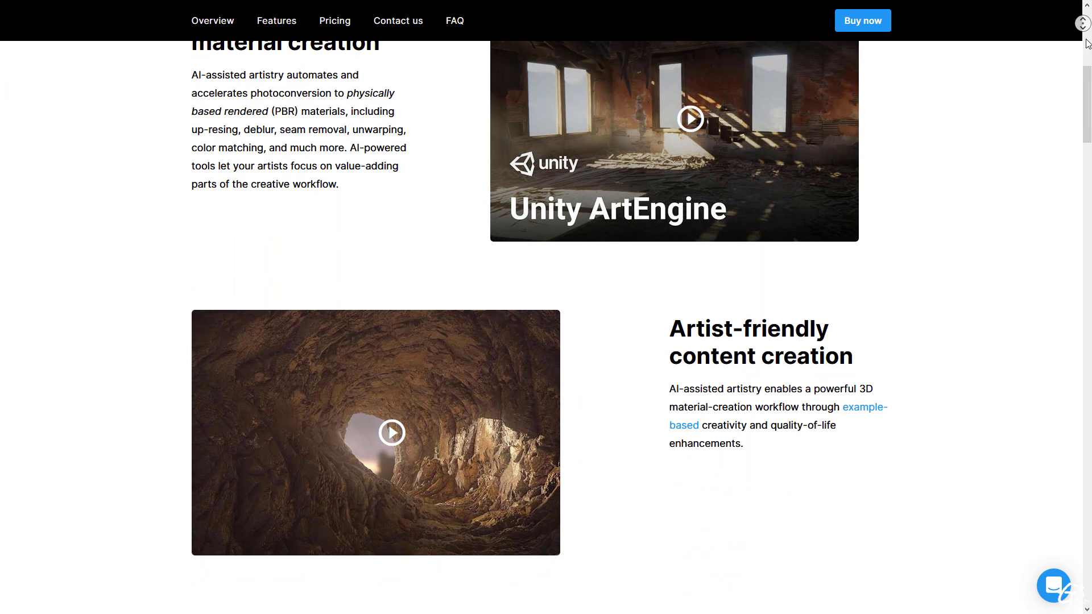
scroll("down", 3)
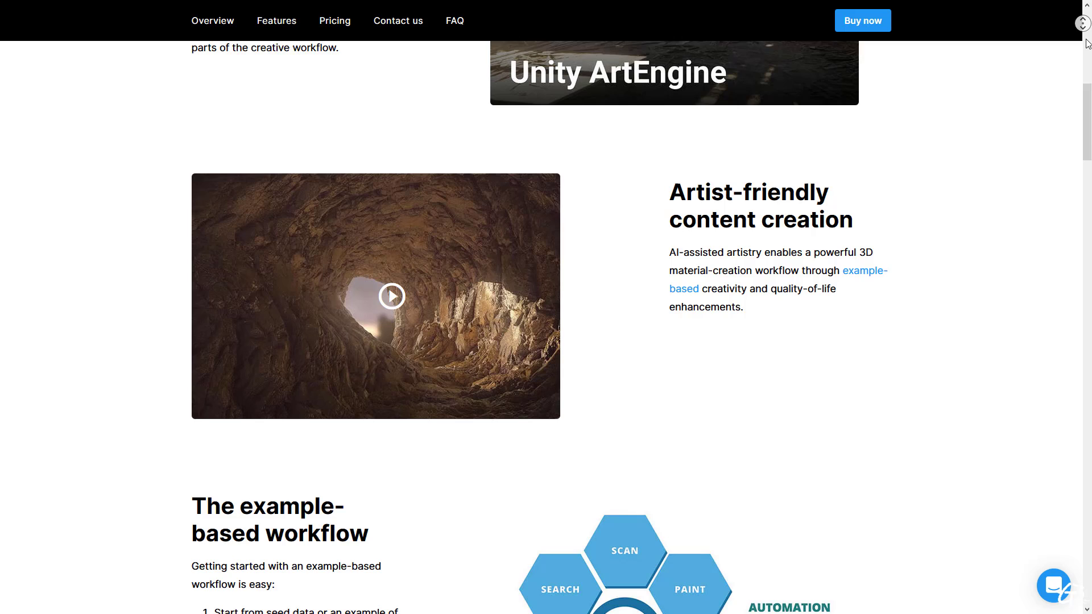
scroll("down", 3)
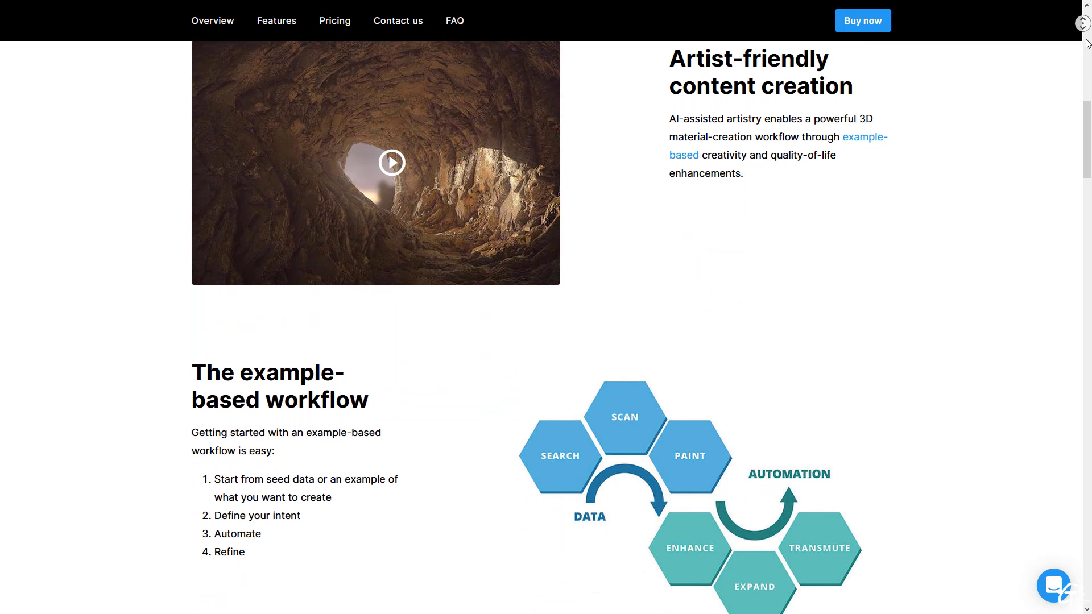
scroll("down", 3)
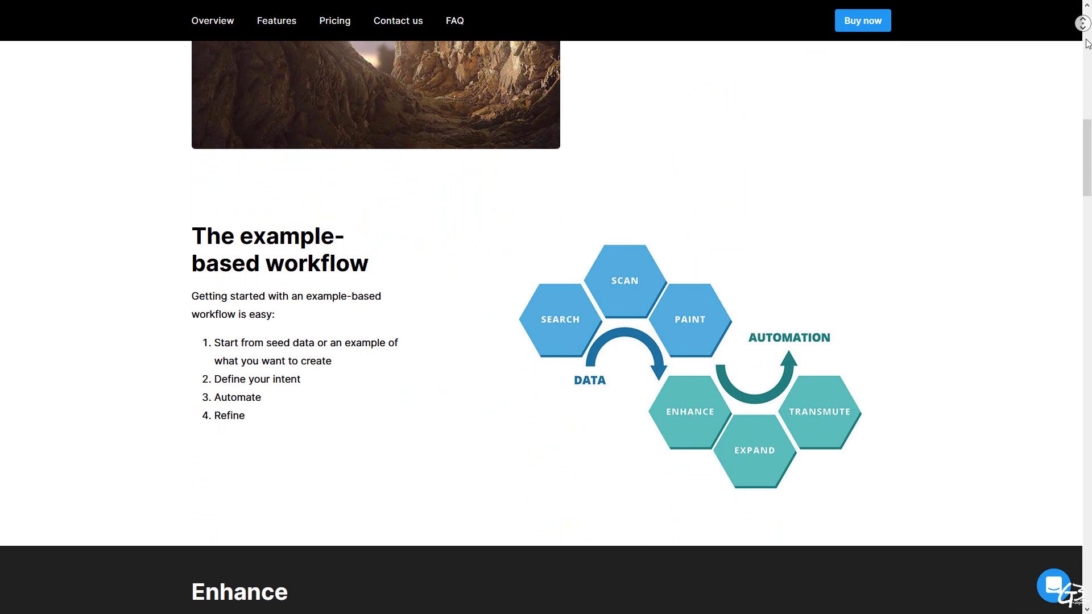
scroll("down", 3)
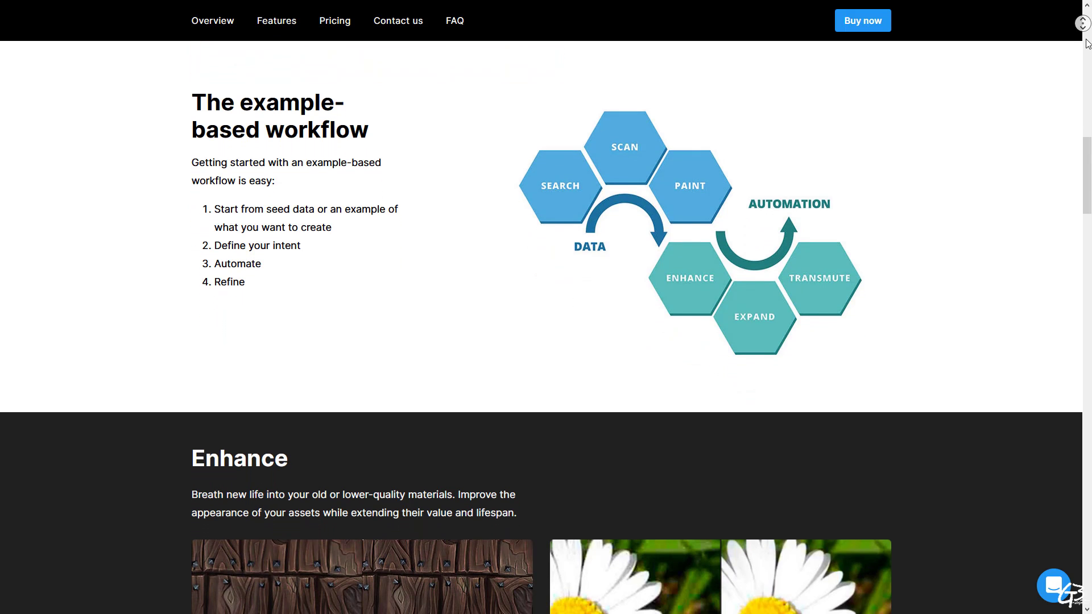
scroll("down", 3)
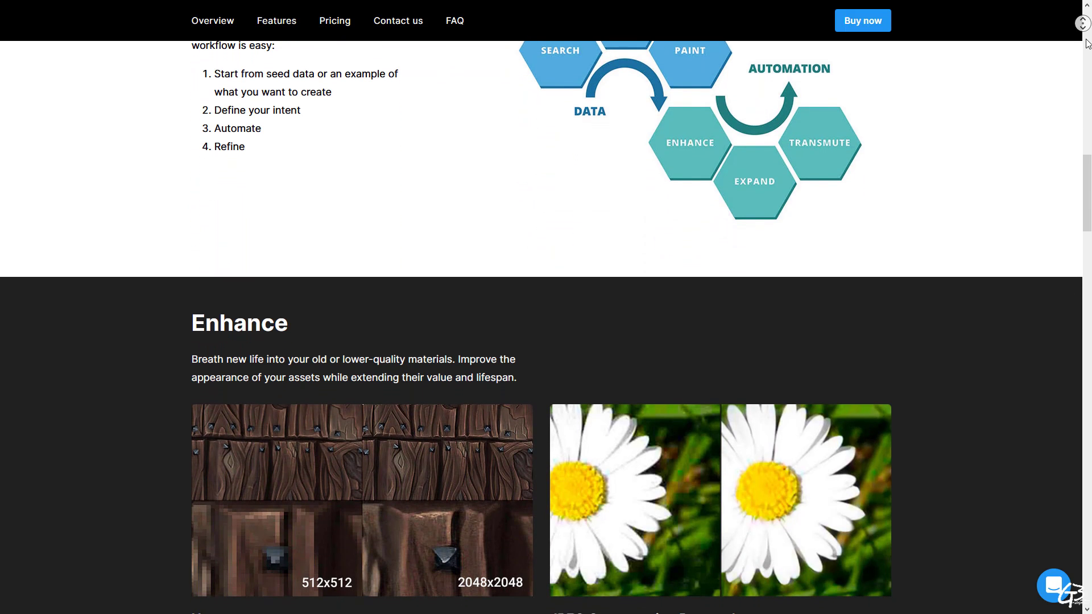
scroll("down", 3)
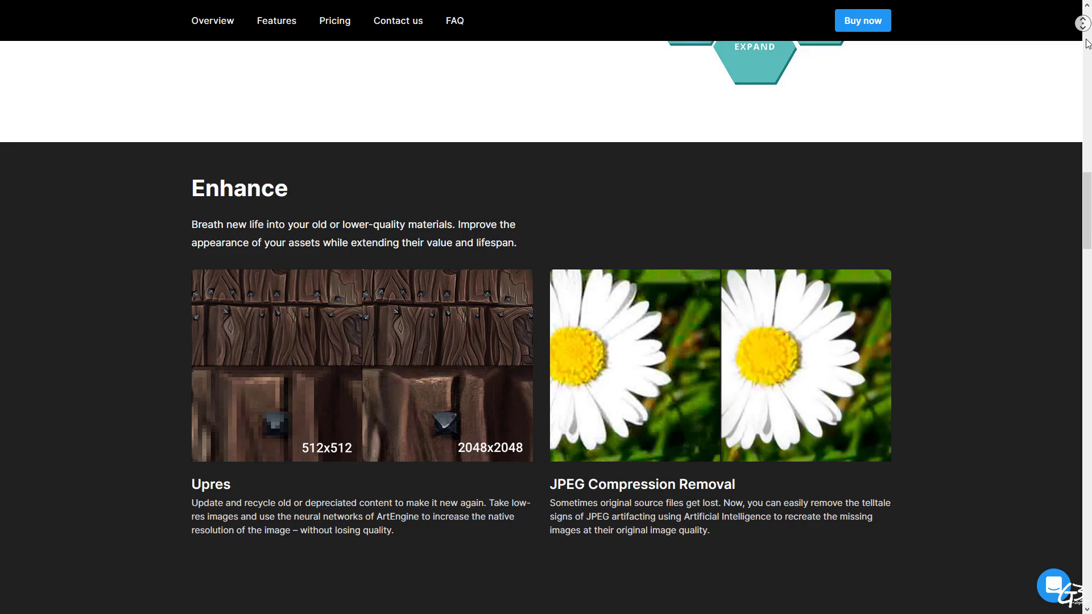
scroll("down", 3)
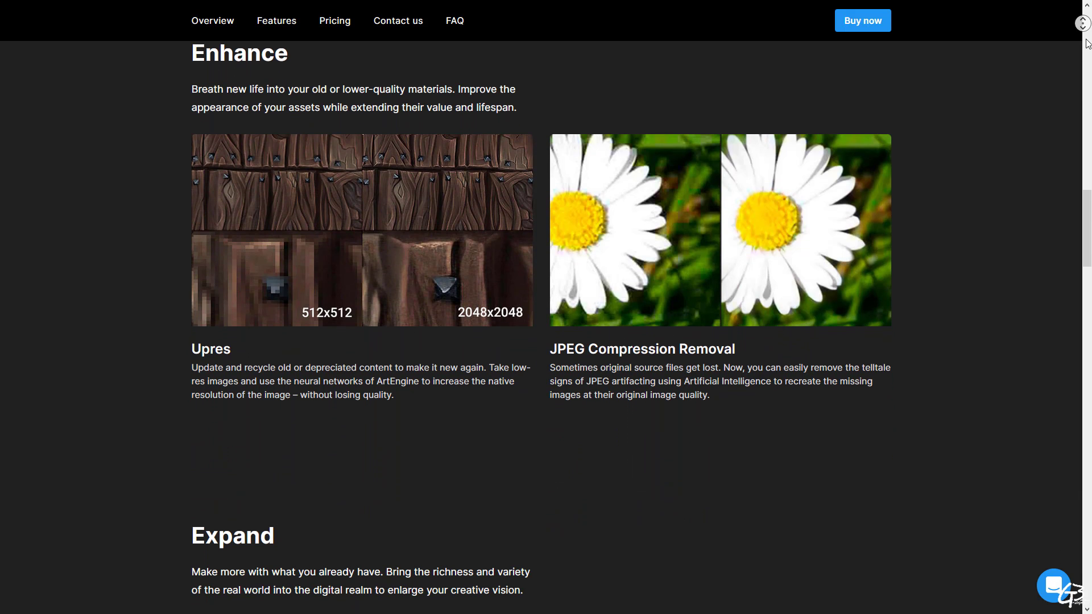
scroll("down", 3)
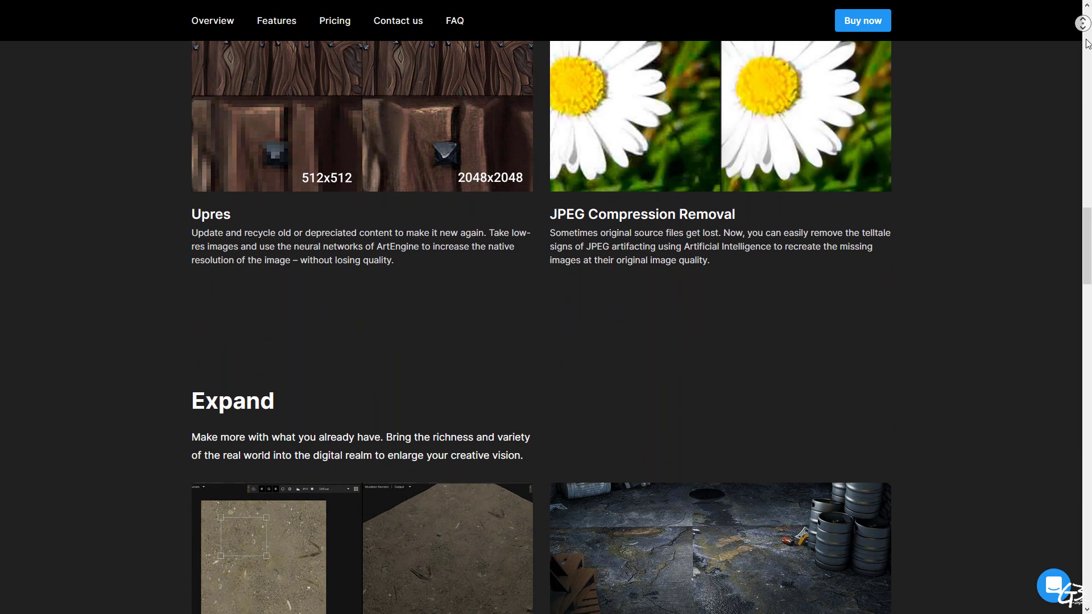
scroll("down", 3)
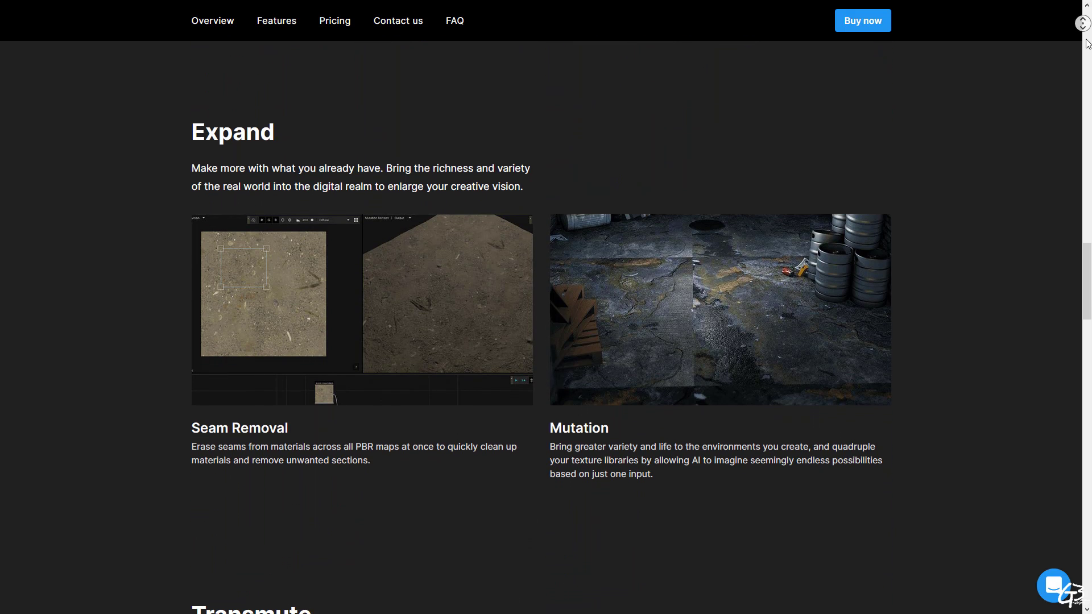
scroll("down", 3)
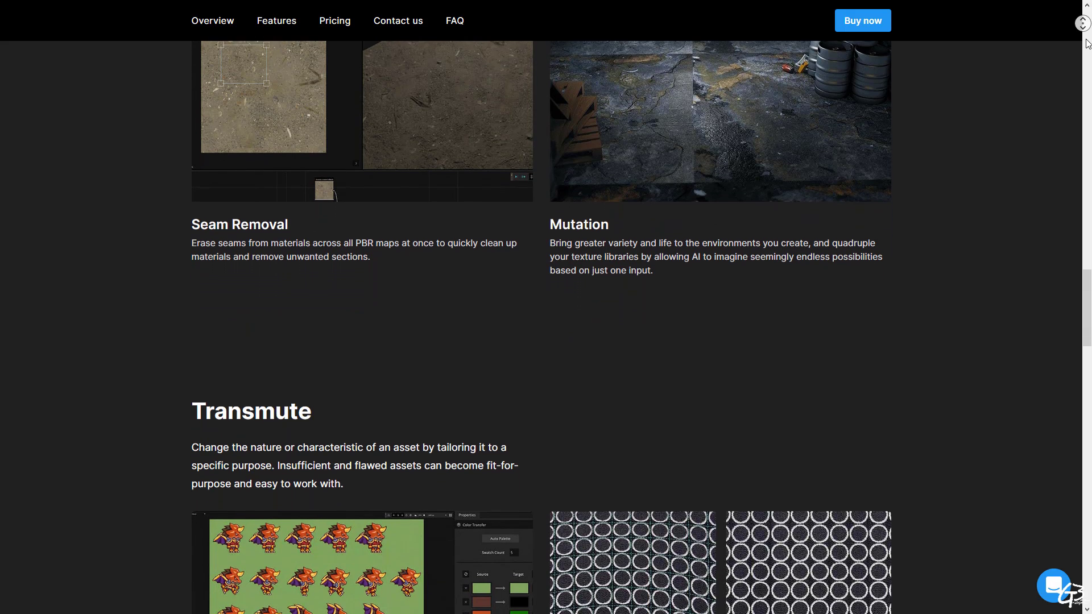
scroll("down", 3)
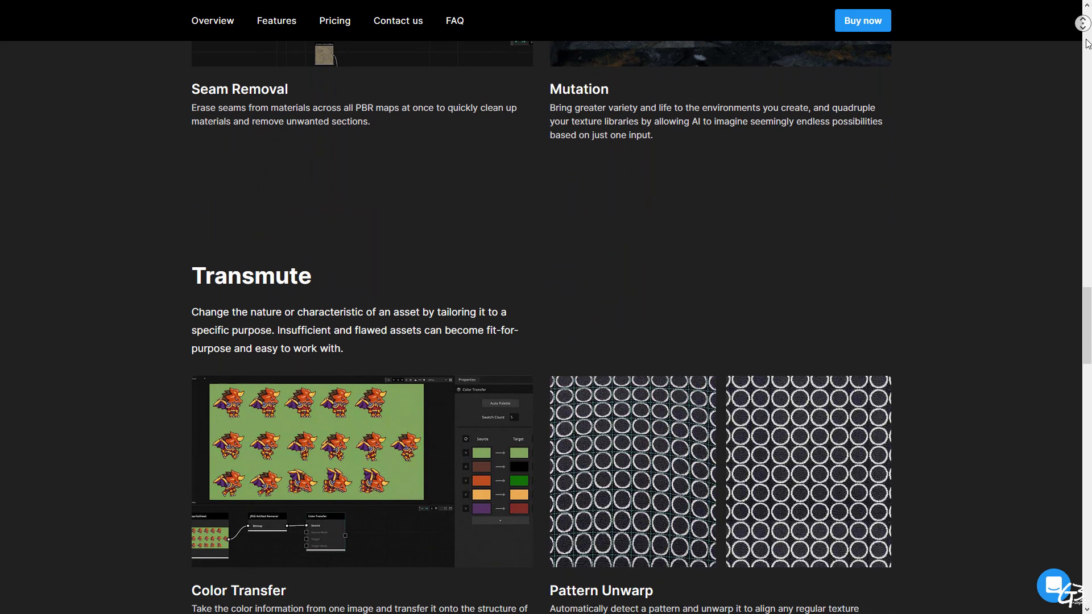
scroll("down", 3)
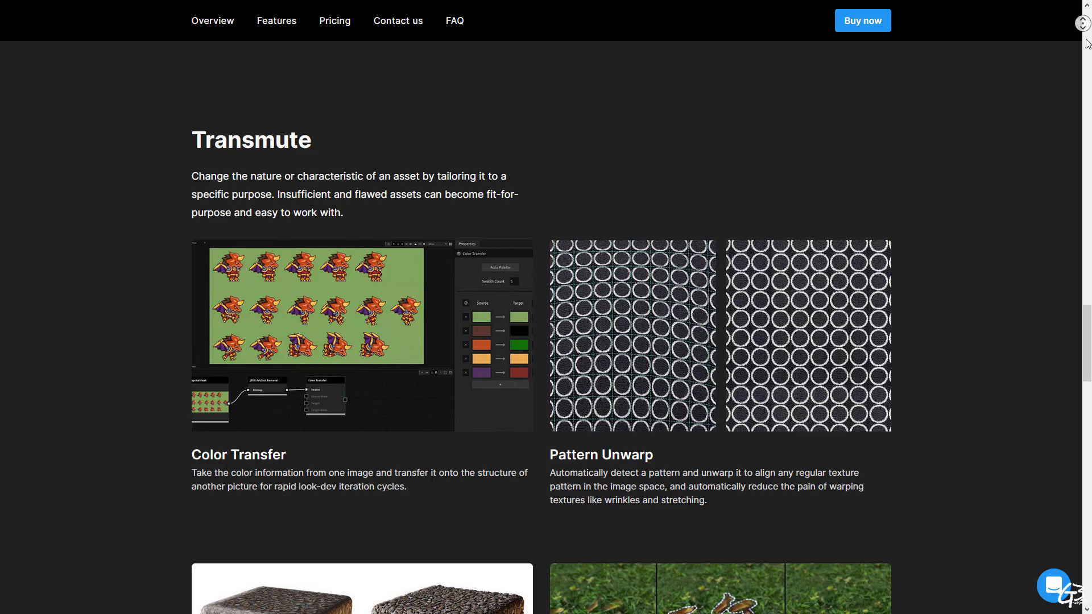
scroll("down", 3)
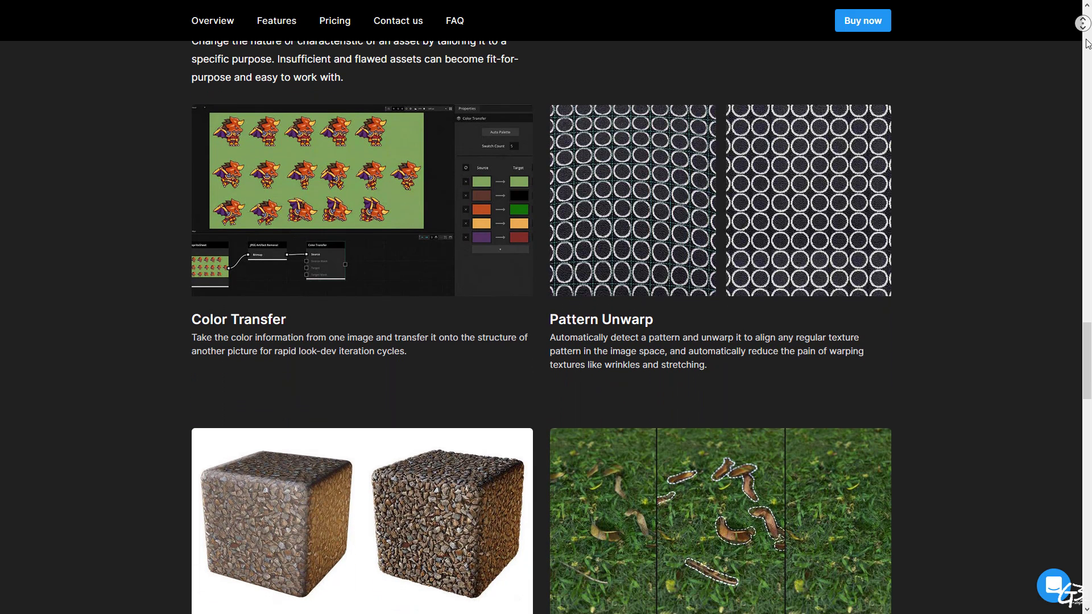
scroll("down", 3)
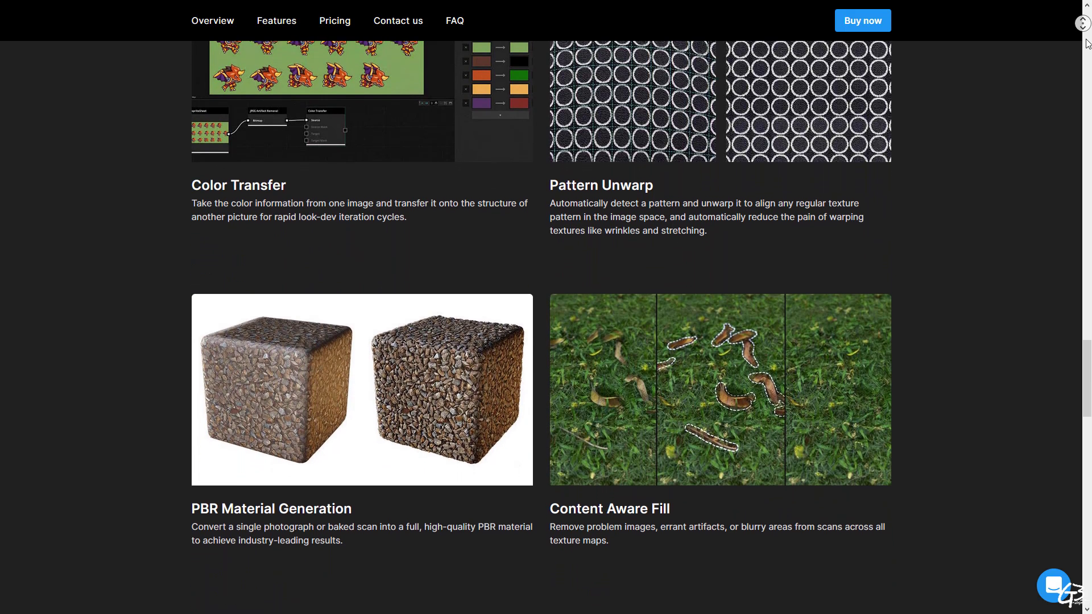
scroll("down", 3)
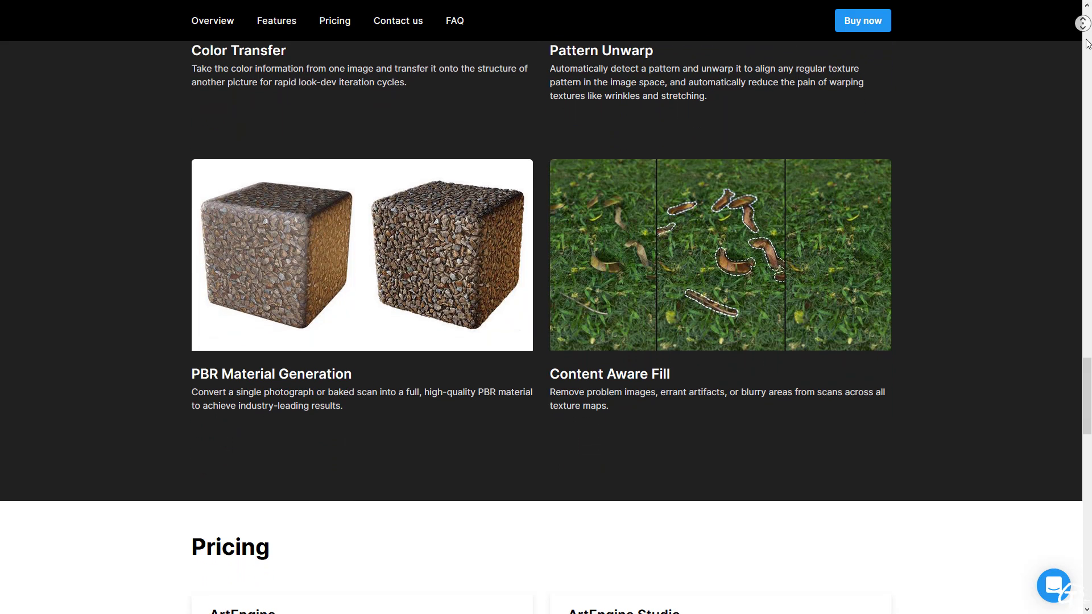
scroll("down", 3)
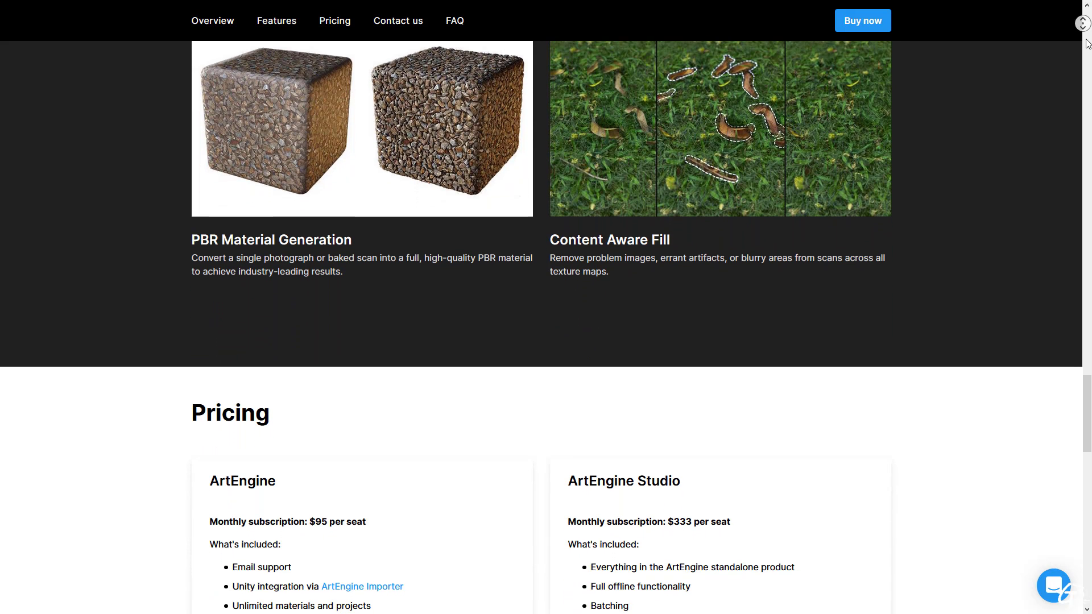
scroll("down", 3)
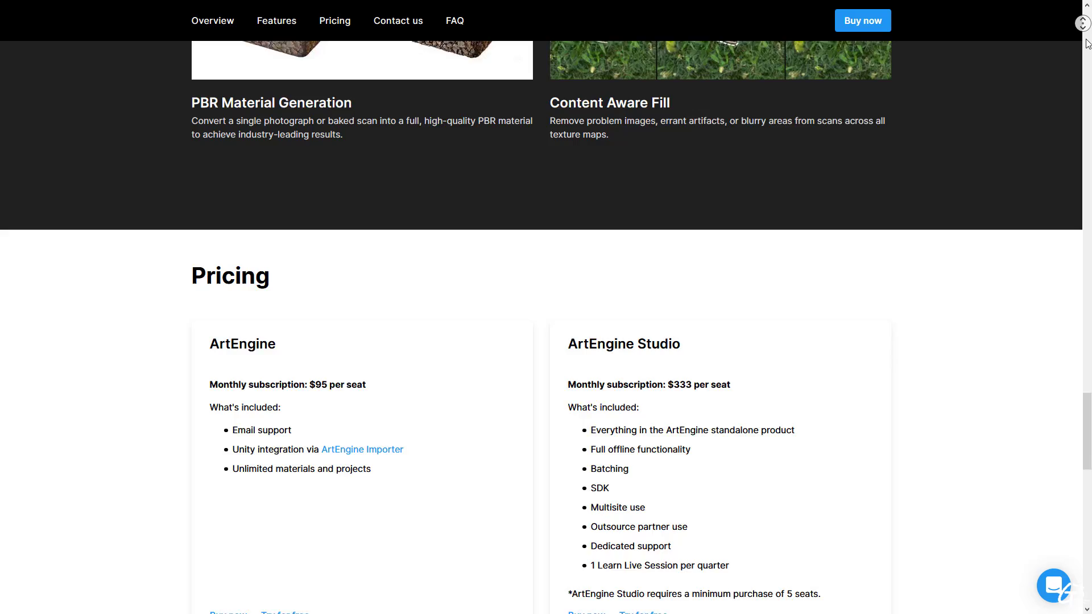
scroll("down", 3)
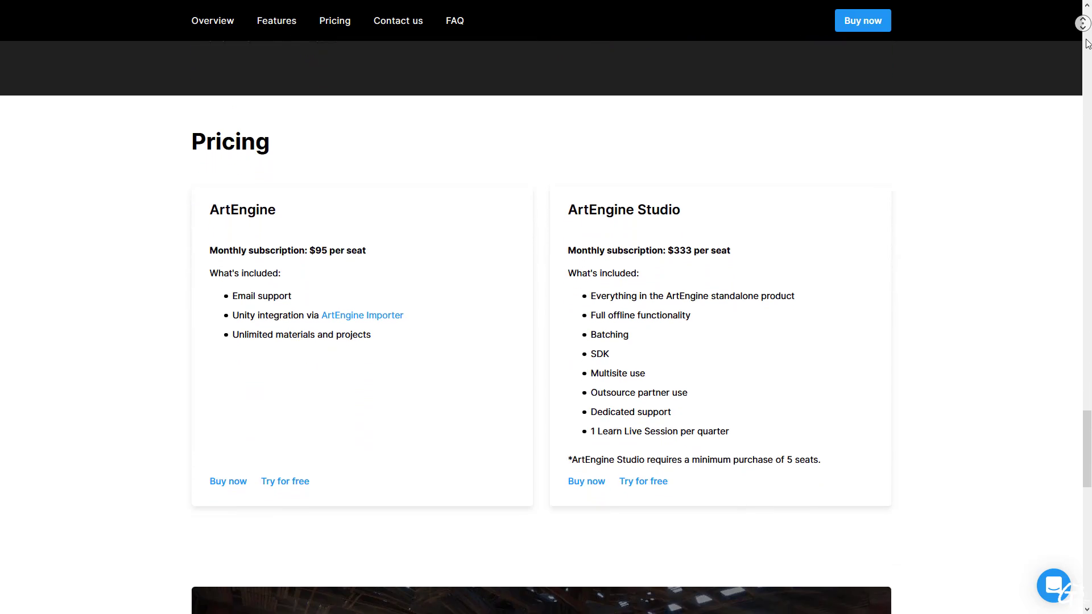
scroll("down", 3)
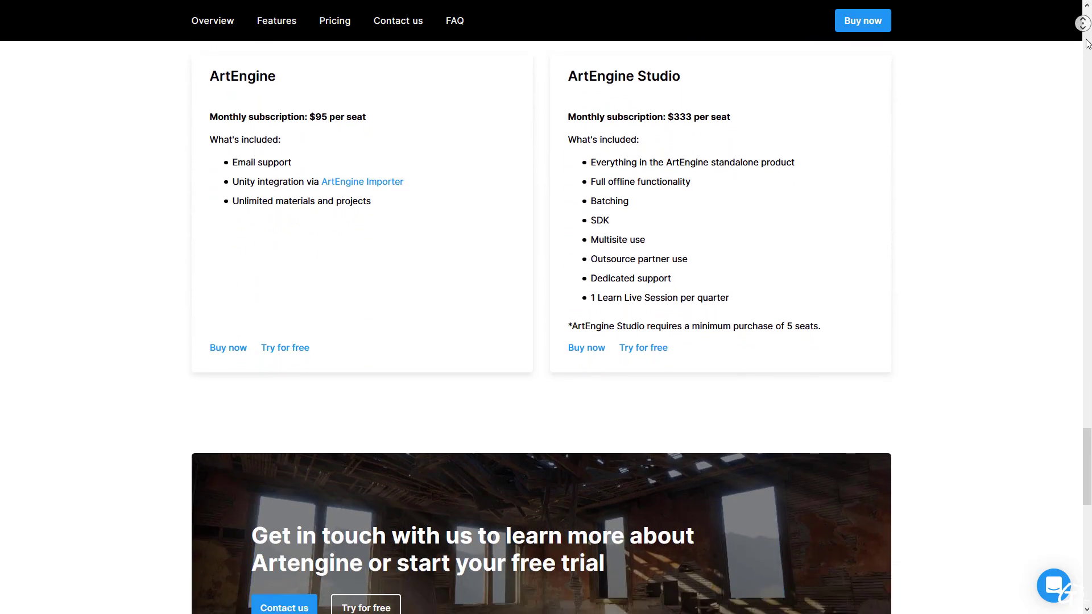